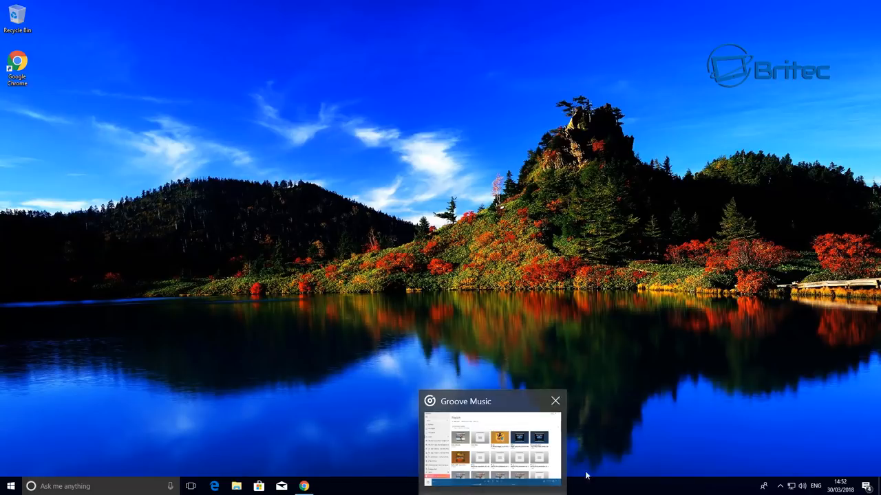
Step: Bring Chrome forward and scroll the Britec forum thread down to the post listing media player alternatives
click(556, 401)
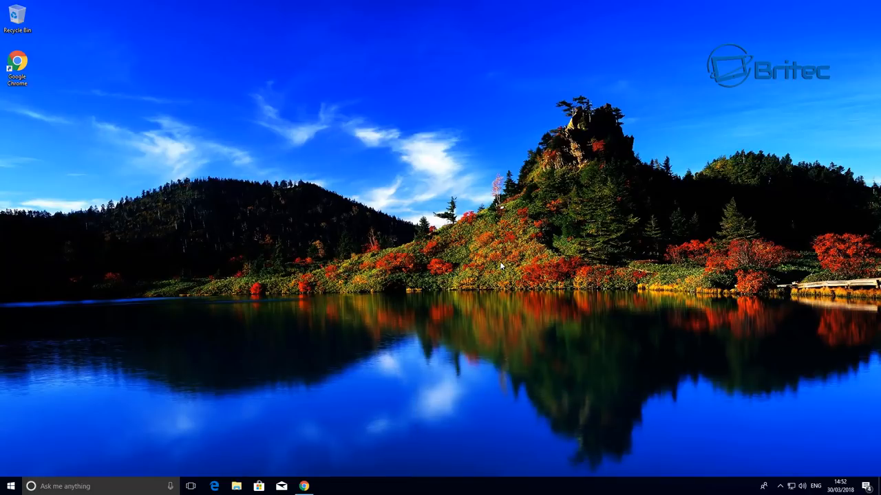
mouse_move(311, 481)
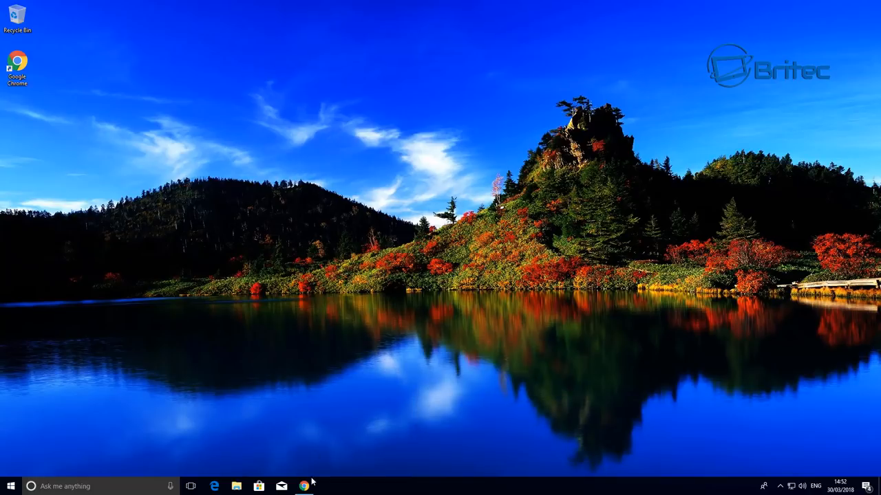
click(305, 484)
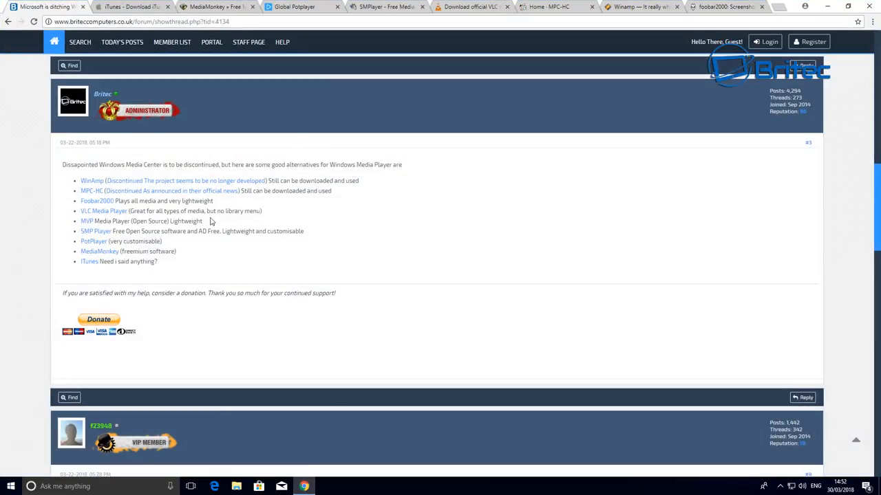
mouse_move(286, 306)
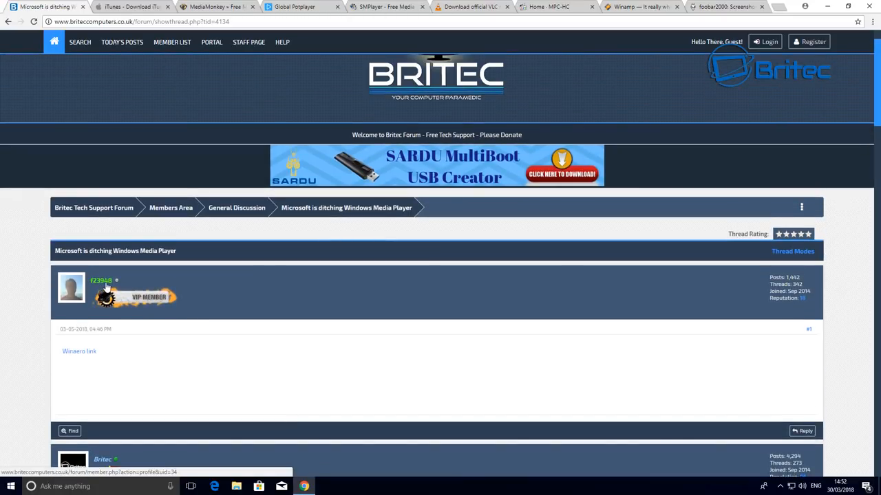
mouse_move(77, 357)
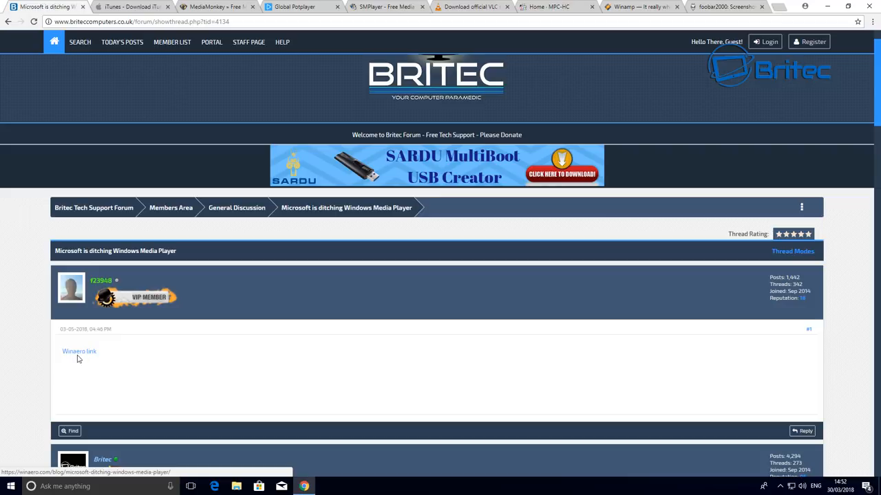
mouse_move(121, 354)
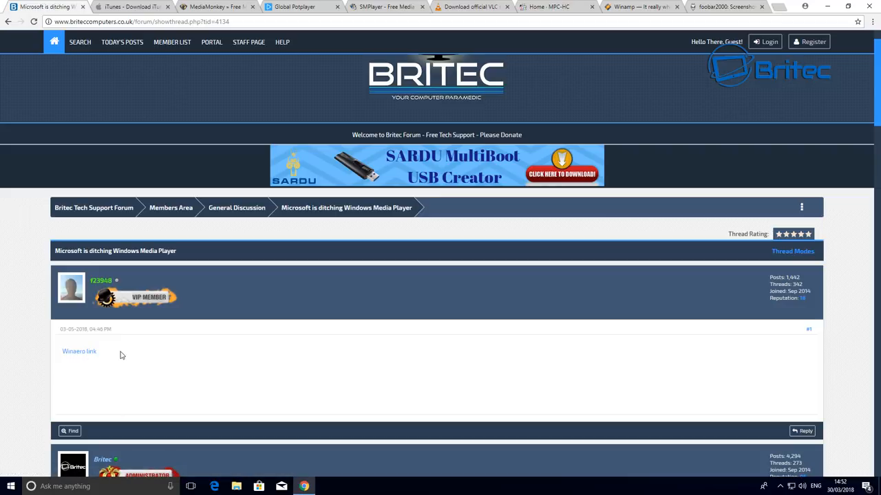
mouse_move(189, 275)
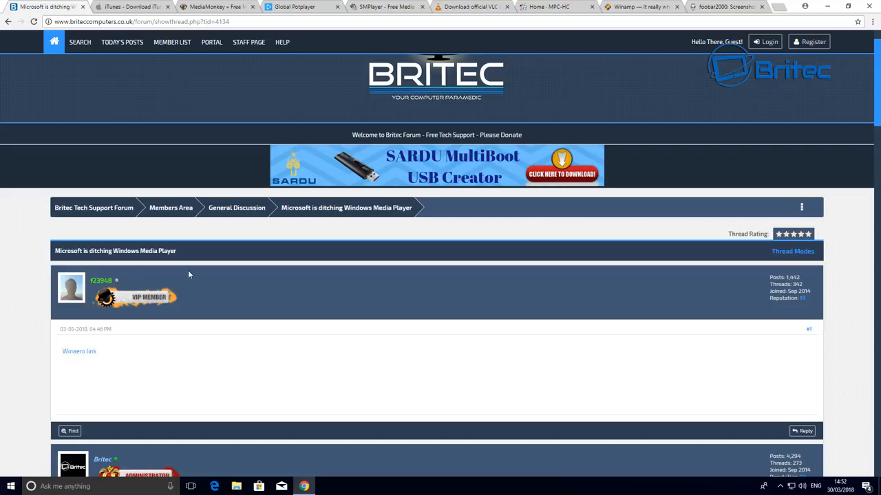
scroll(down, 3)
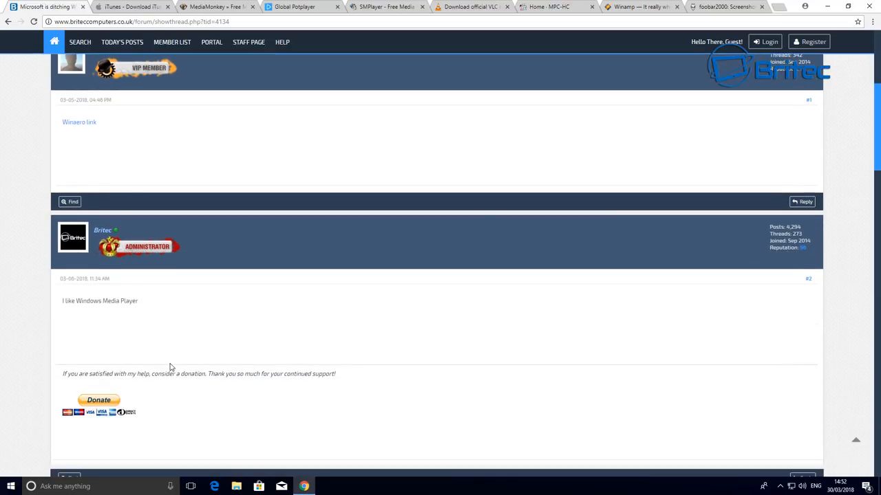
scroll(down, 3)
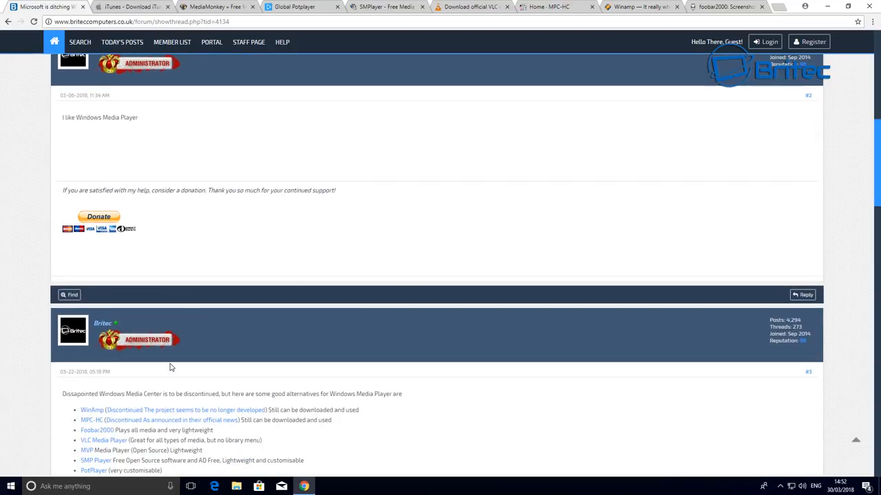
scroll(down, 3)
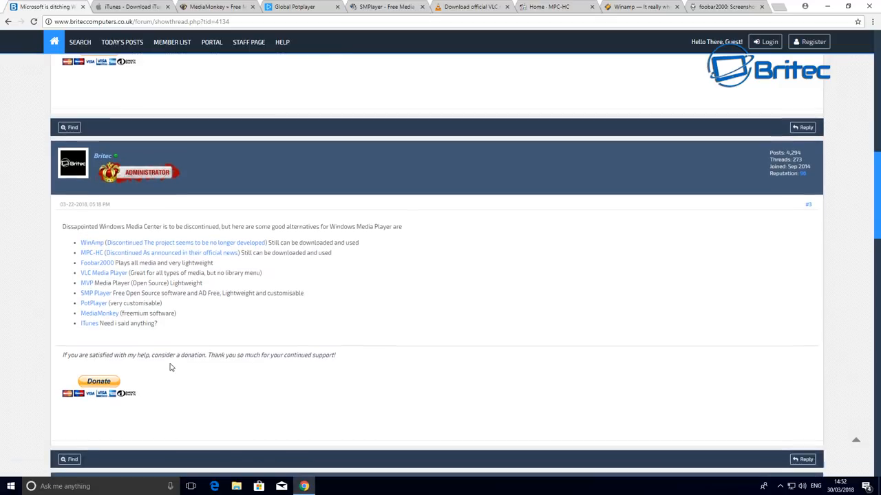
scroll(down, 3)
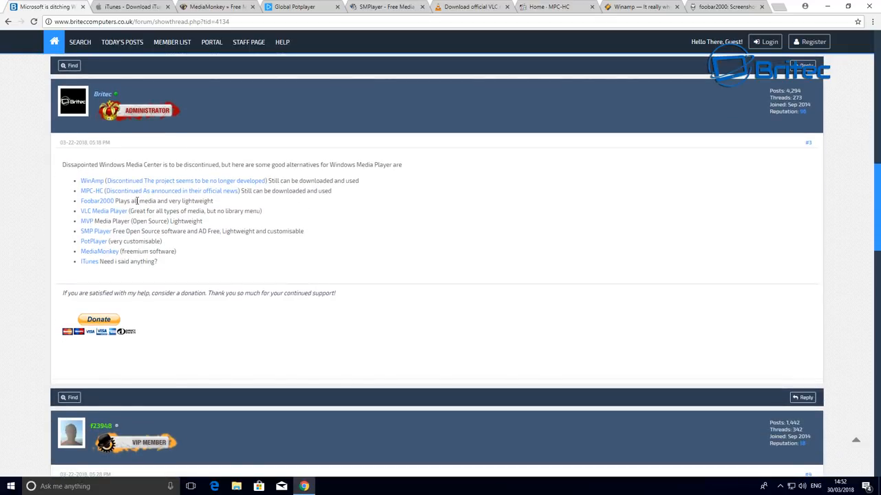
mouse_move(212, 201)
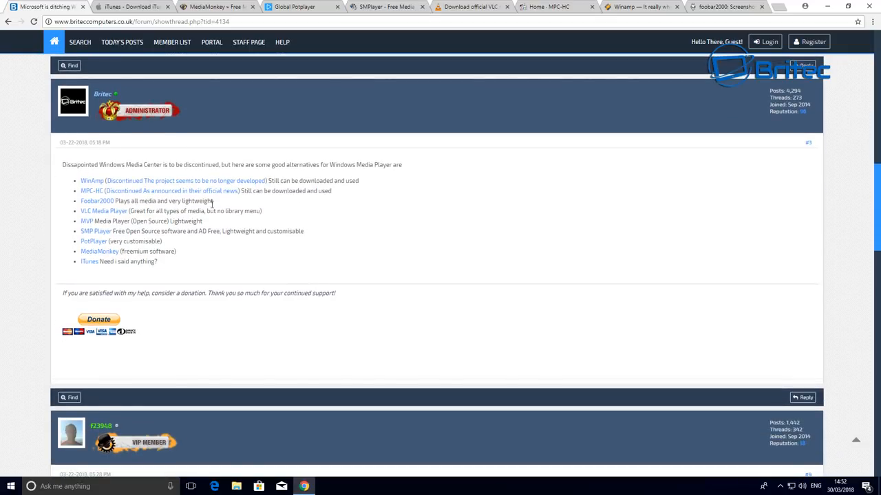
mouse_move(239, 288)
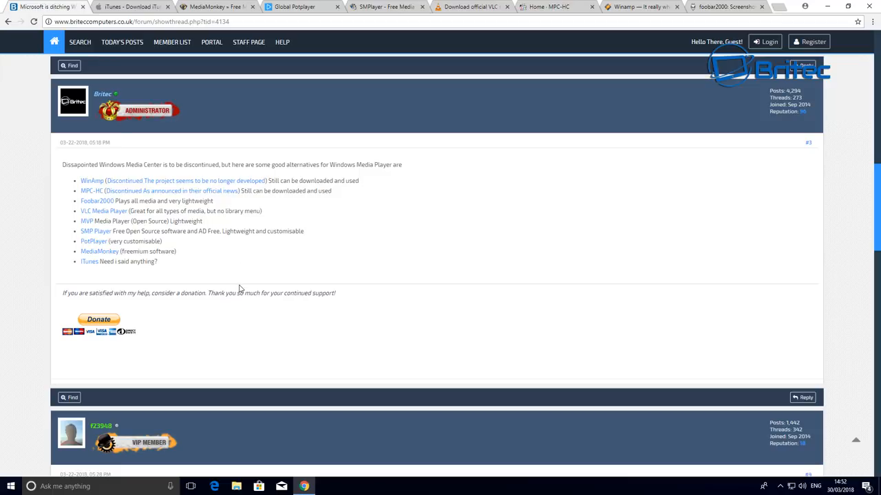
mouse_move(157, 213)
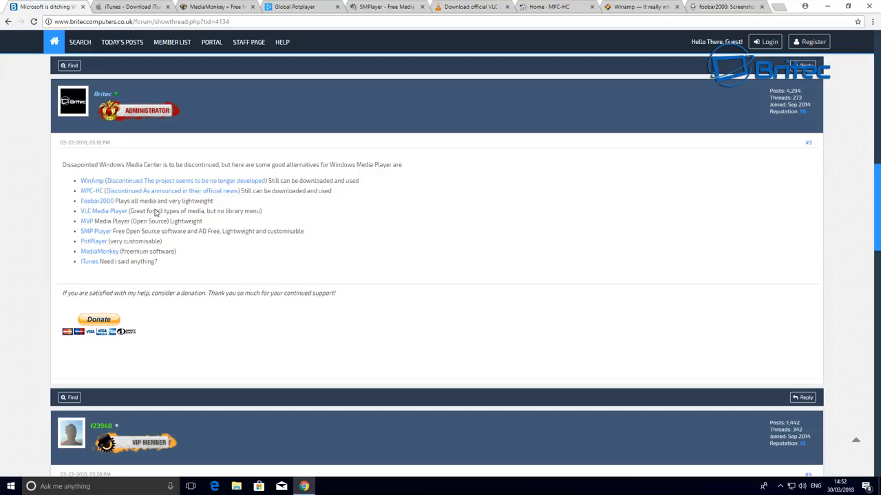
mouse_move(289, 304)
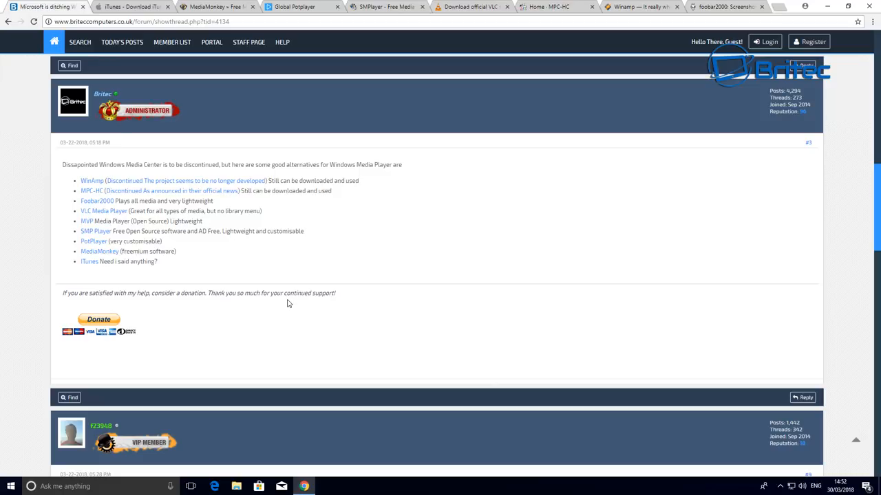
mouse_move(286, 308)
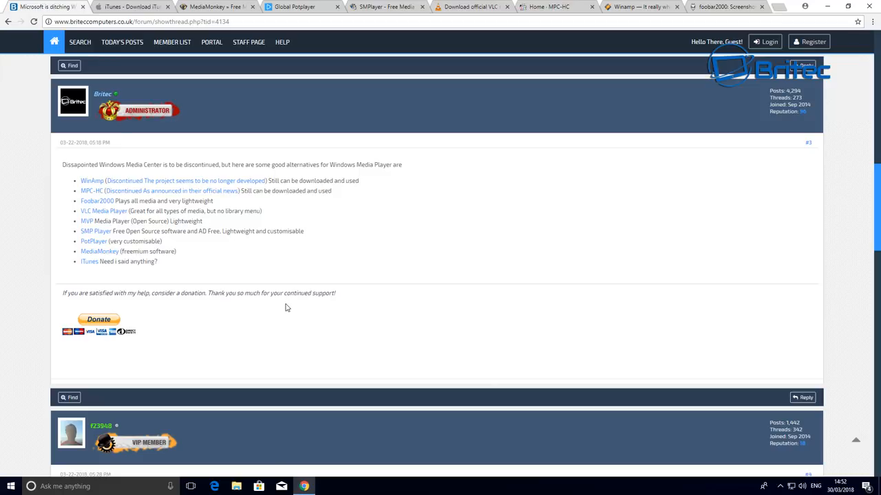
mouse_move(389, 278)
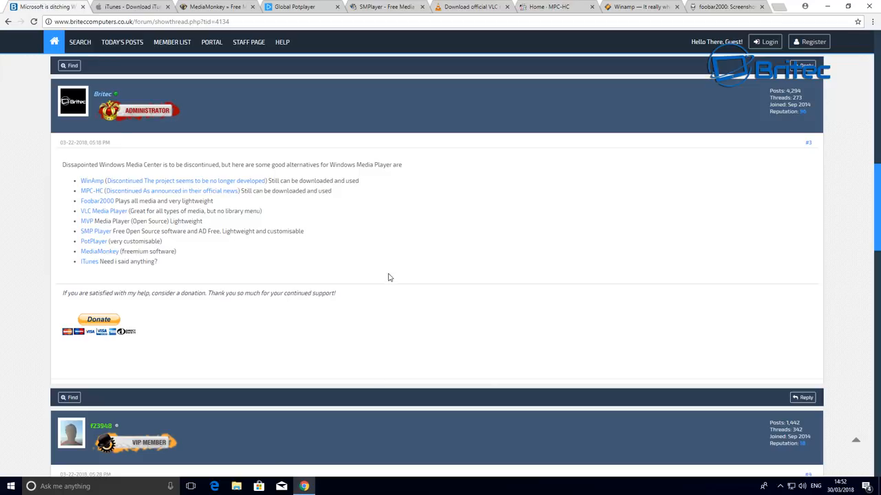
mouse_move(355, 258)
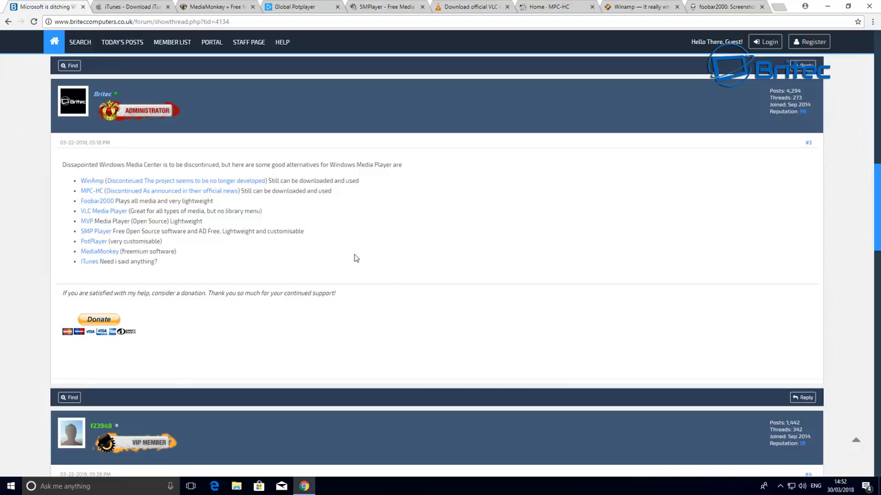
mouse_move(368, 288)
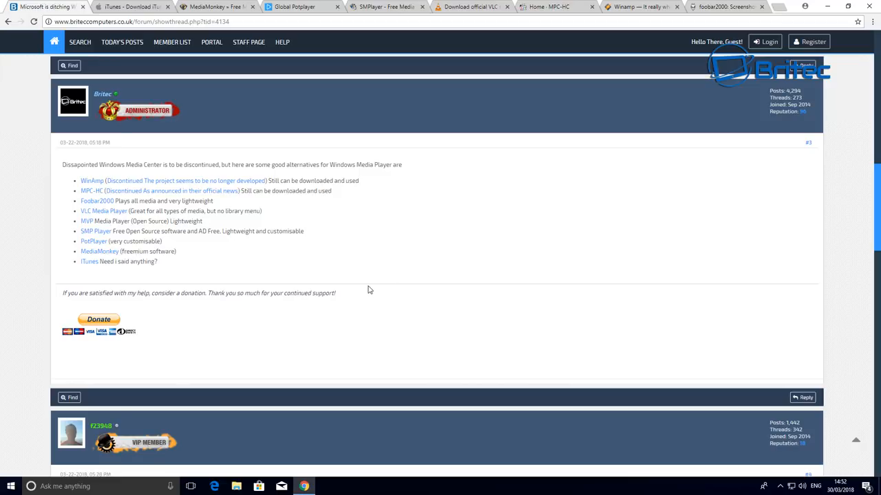
scroll(down, 3)
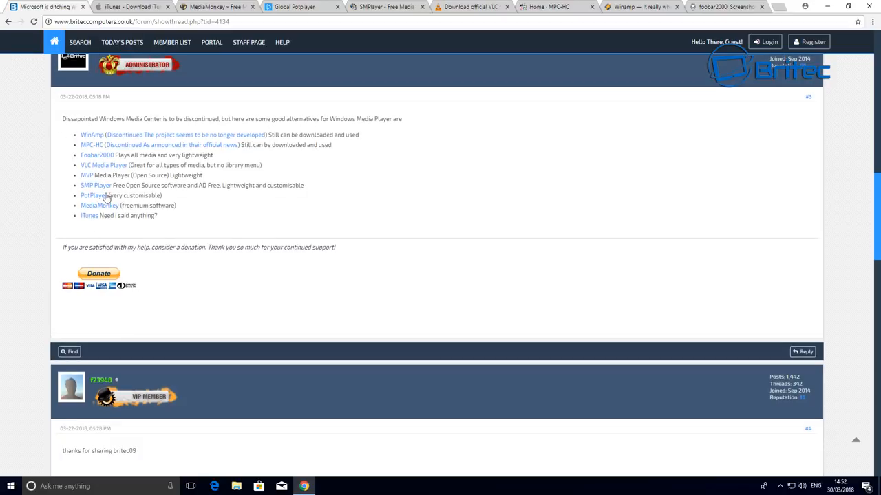
mouse_move(315, 234)
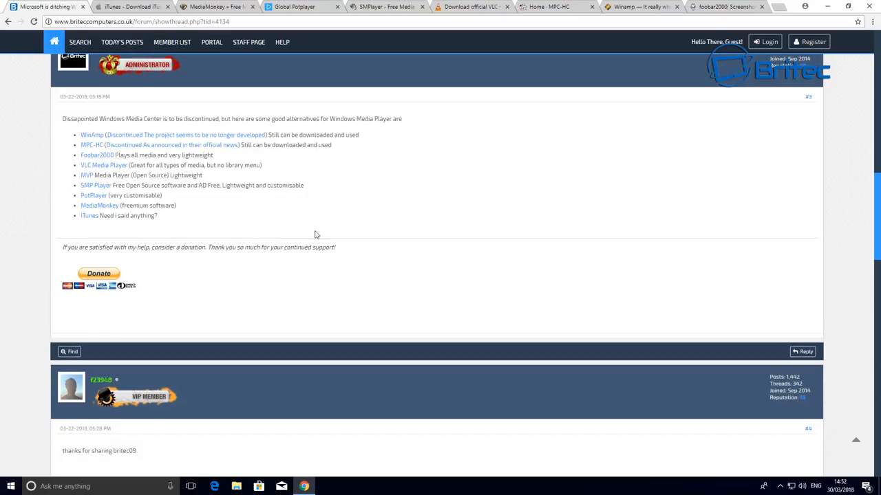
click(138, 8)
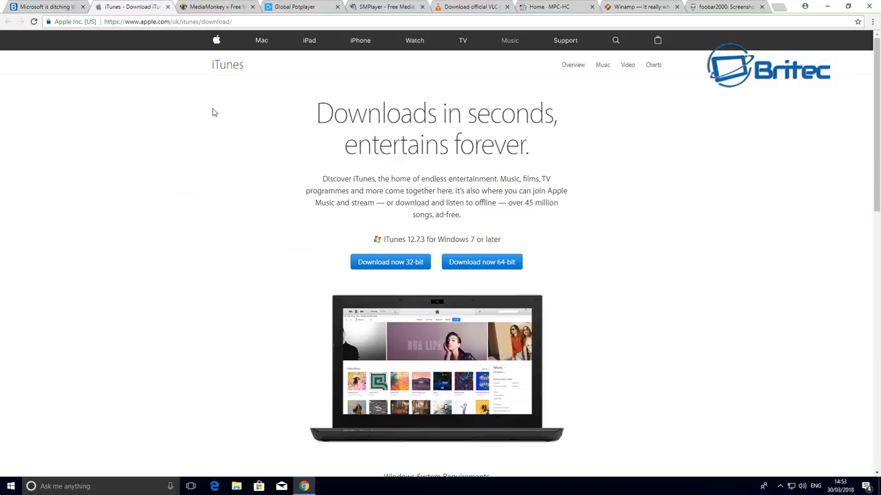
mouse_move(465, 261)
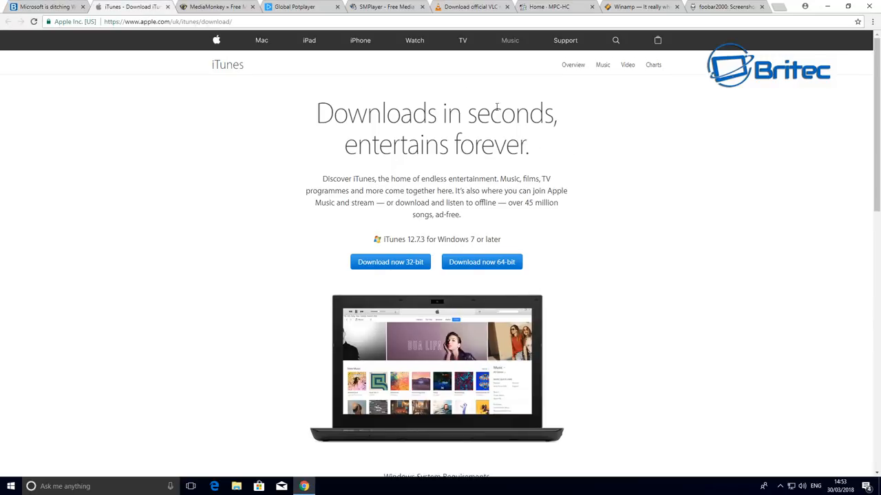
mouse_move(335, 239)
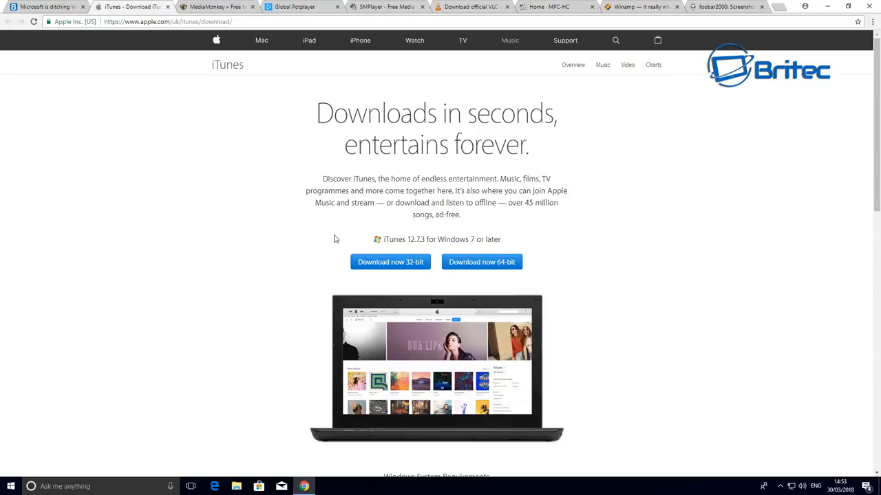
mouse_move(454, 277)
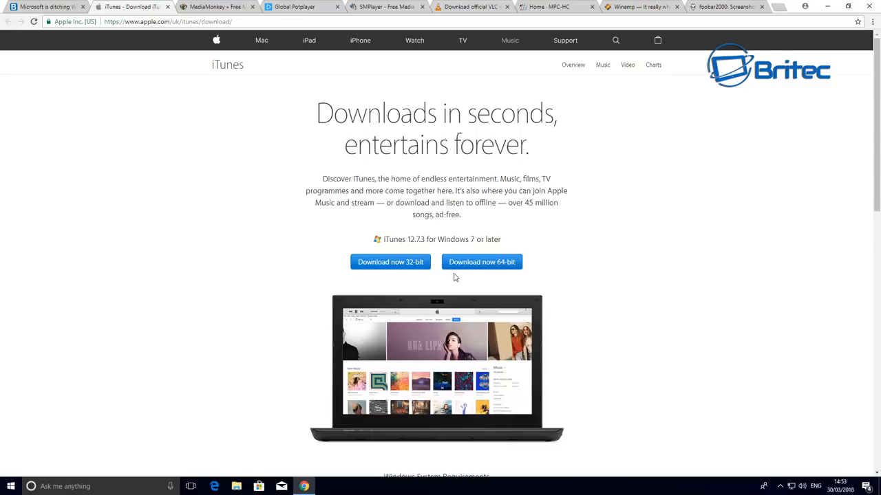
mouse_move(533, 301)
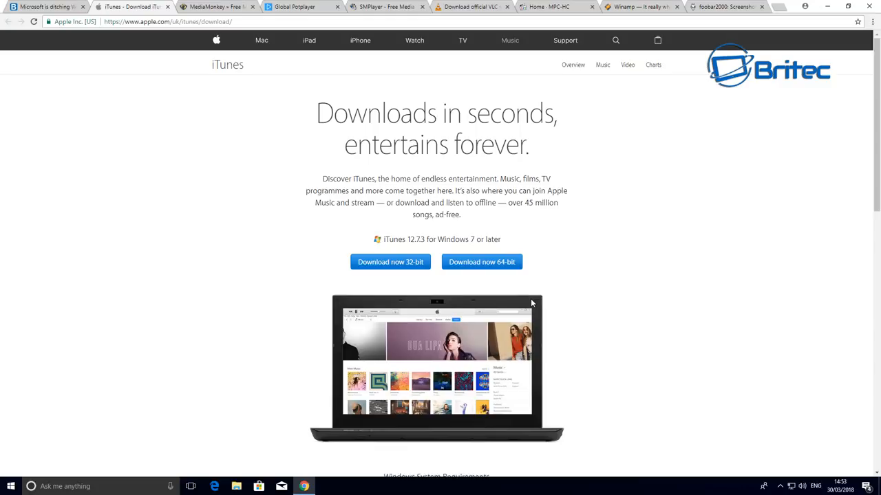
mouse_move(435, 236)
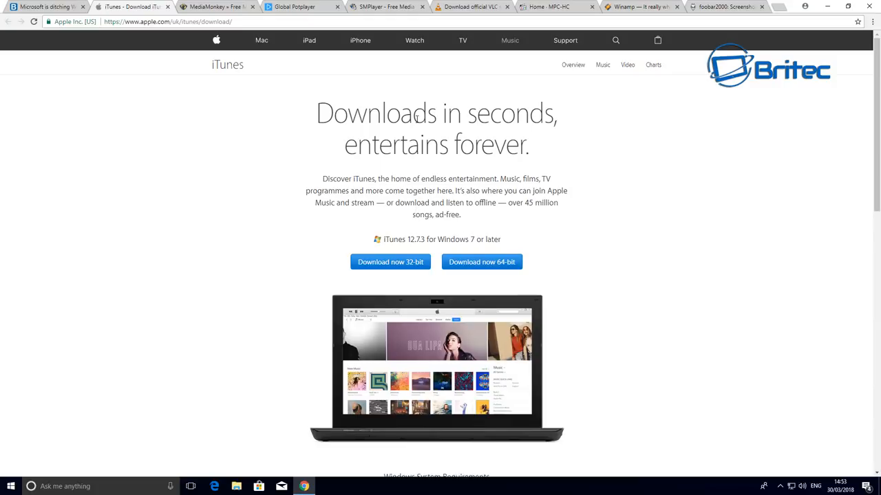
mouse_move(315, 217)
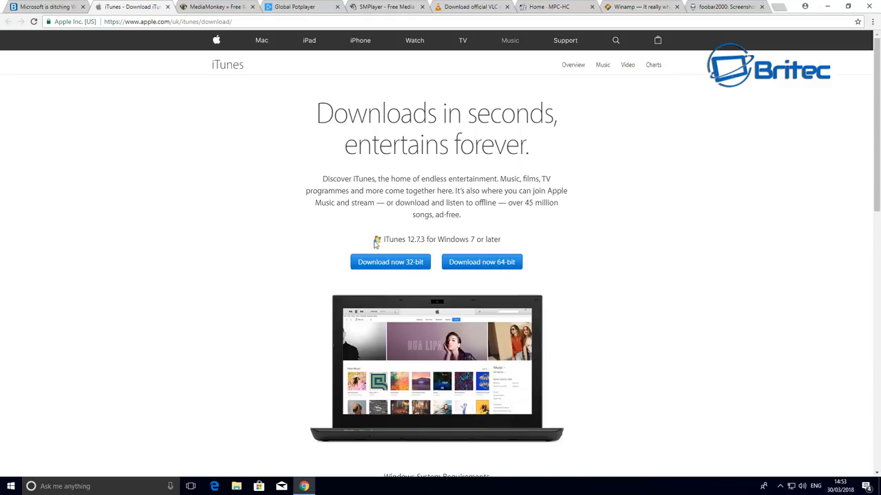
mouse_move(196, 128)
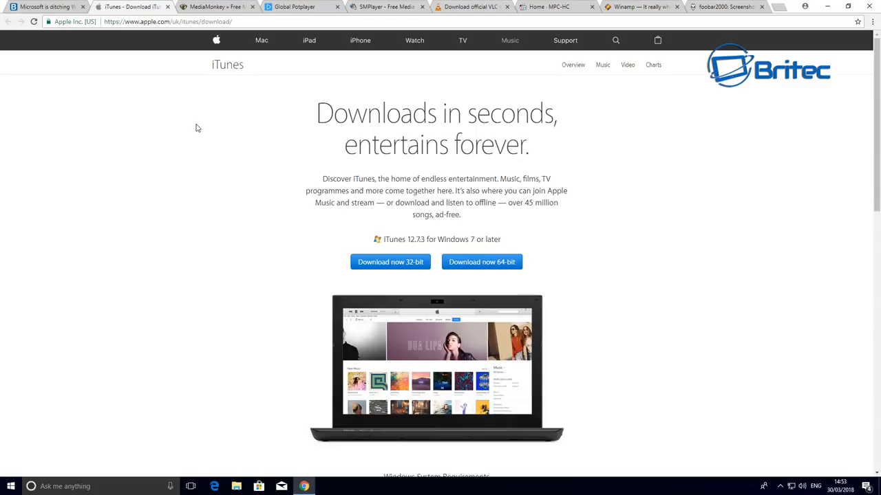
mouse_move(498, 250)
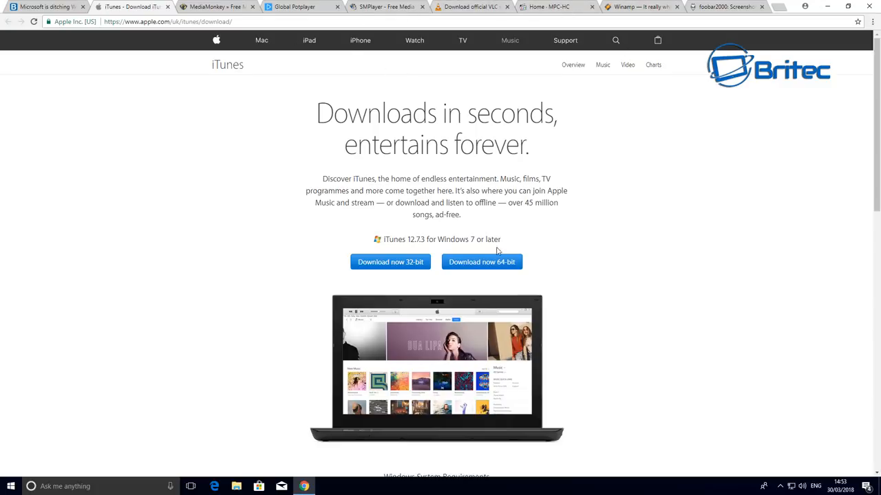
mouse_move(628, 313)
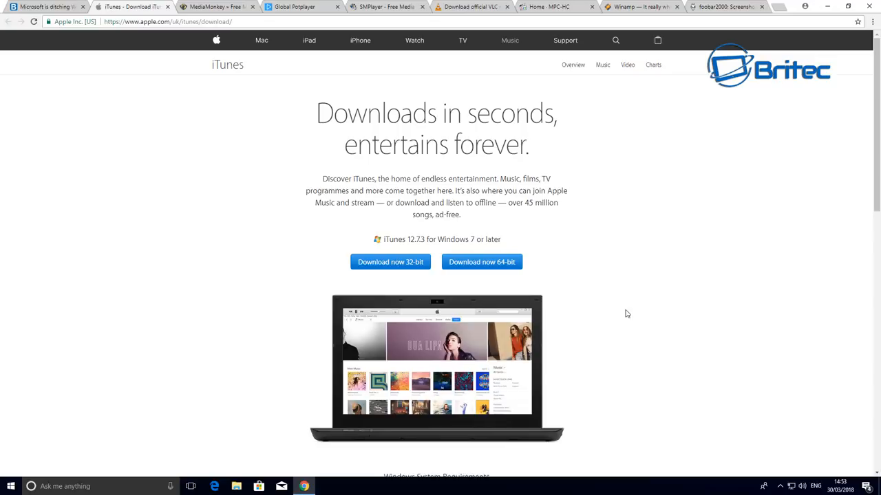
mouse_move(625, 319)
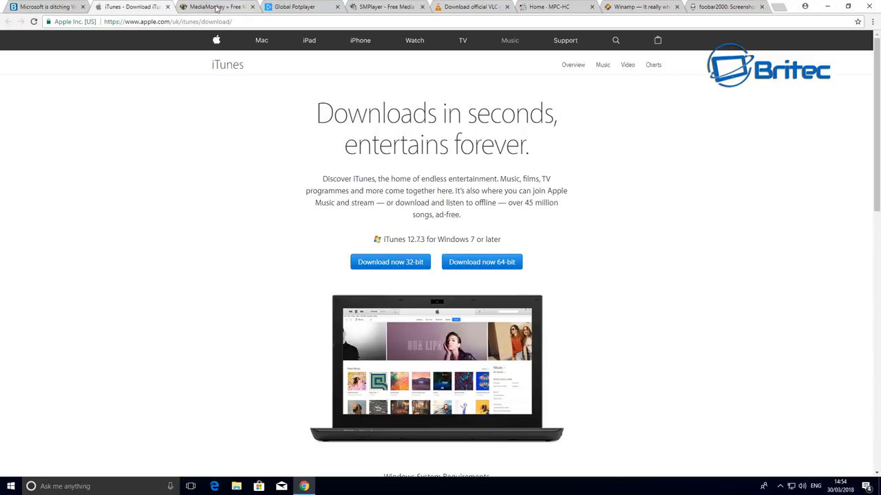
Step: Switch to the MediaMonkey homepage tab showing its feature list
click(220, 9)
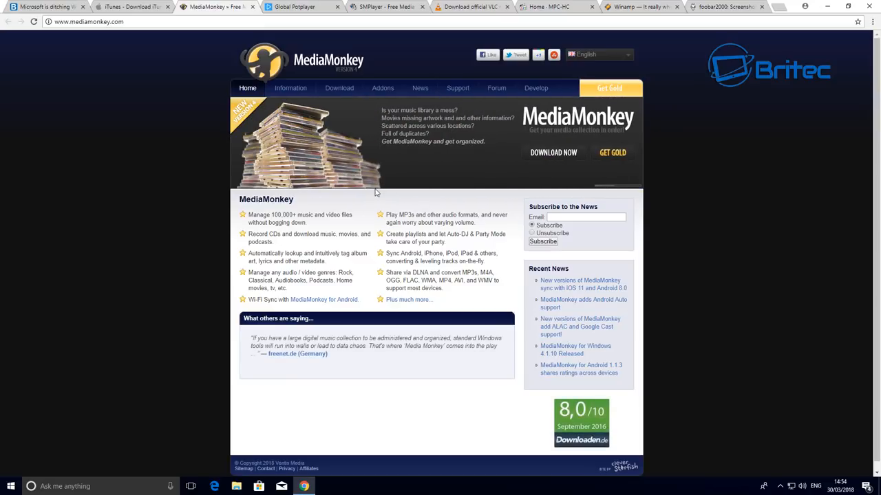
mouse_move(336, 148)
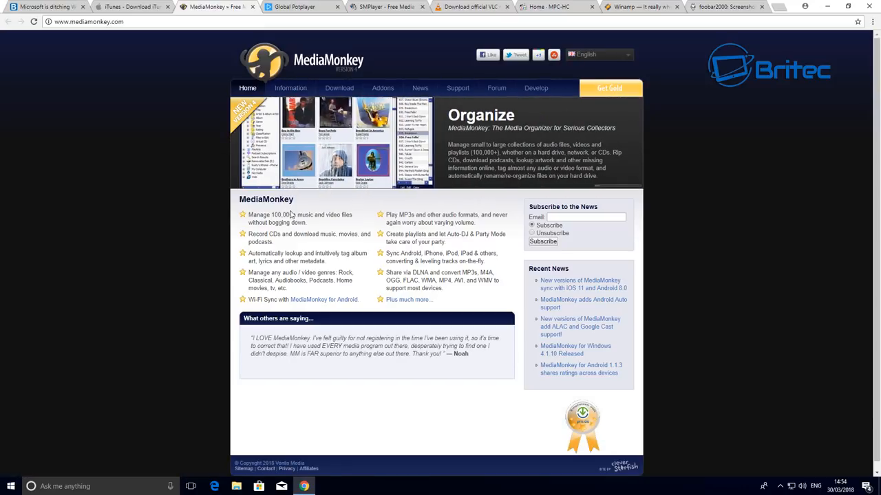
mouse_move(286, 253)
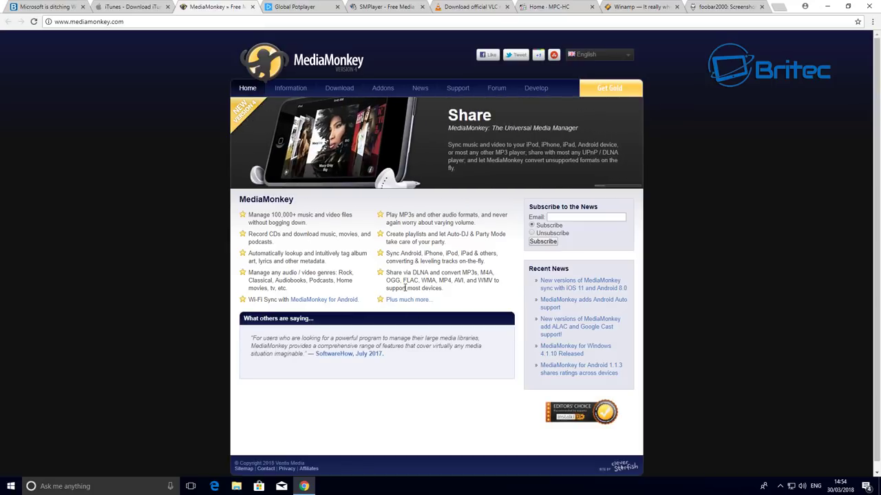
mouse_move(368, 294)
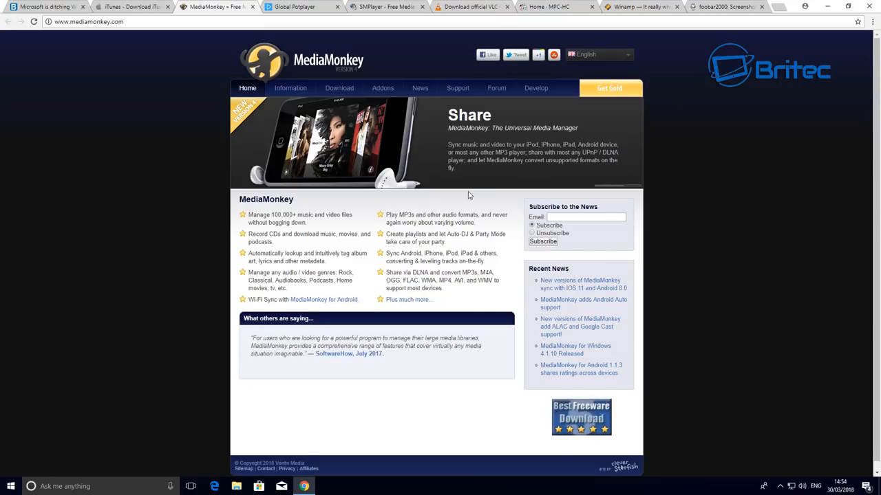
mouse_move(390, 209)
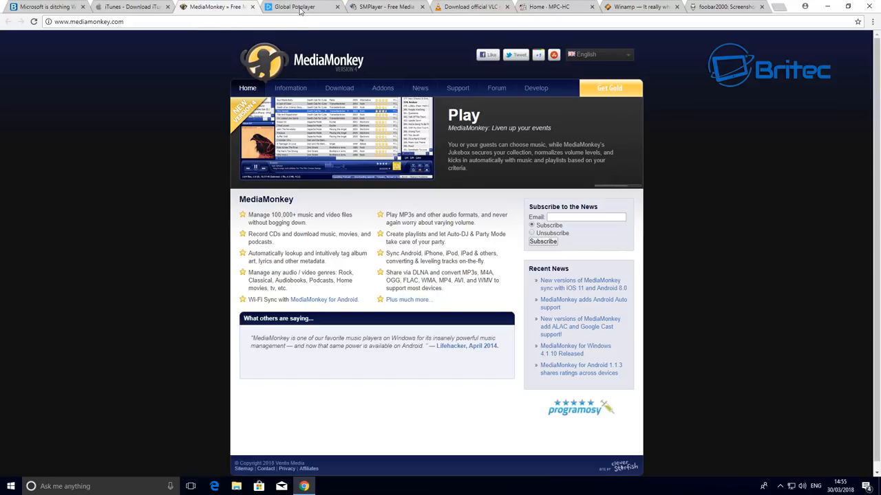
Step: Switch to the Global Potplayer tab showing its 32-bit and 64-bit downloads
click(297, 9)
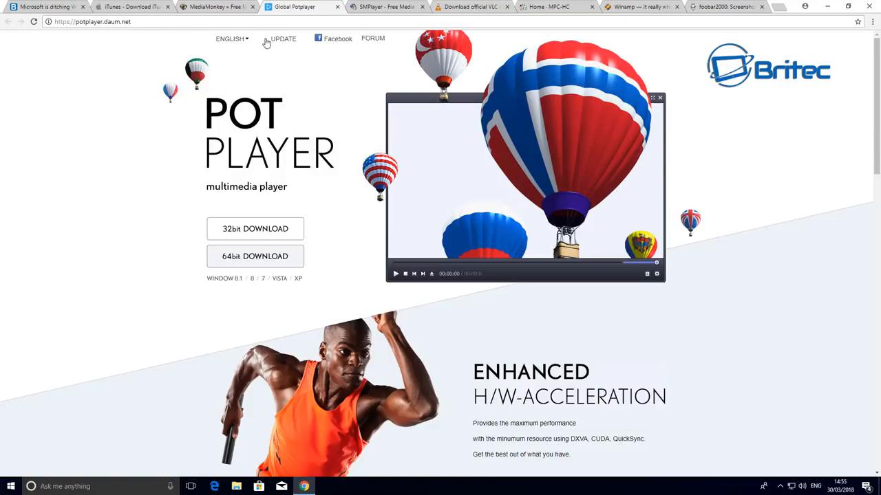
mouse_move(571, 169)
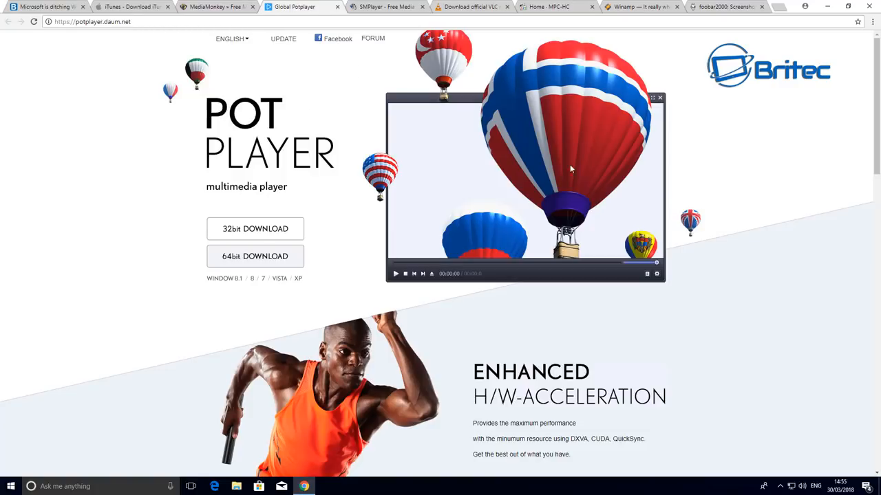
mouse_move(190, 144)
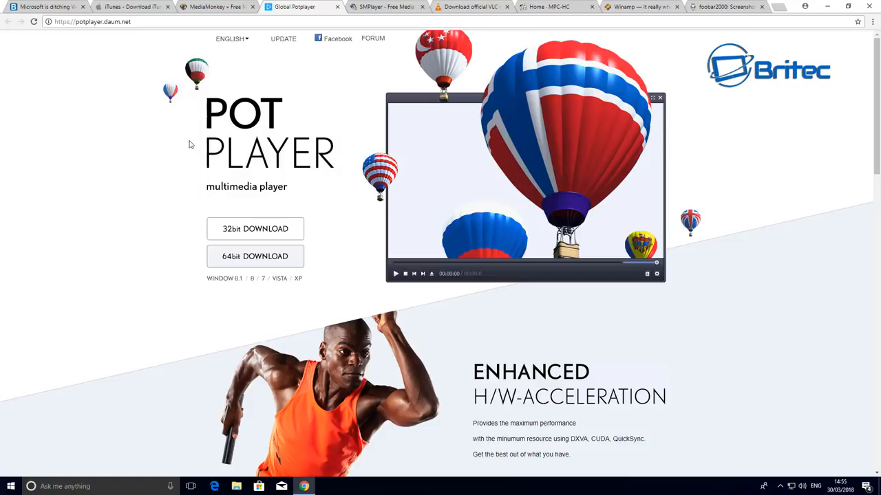
mouse_move(193, 160)
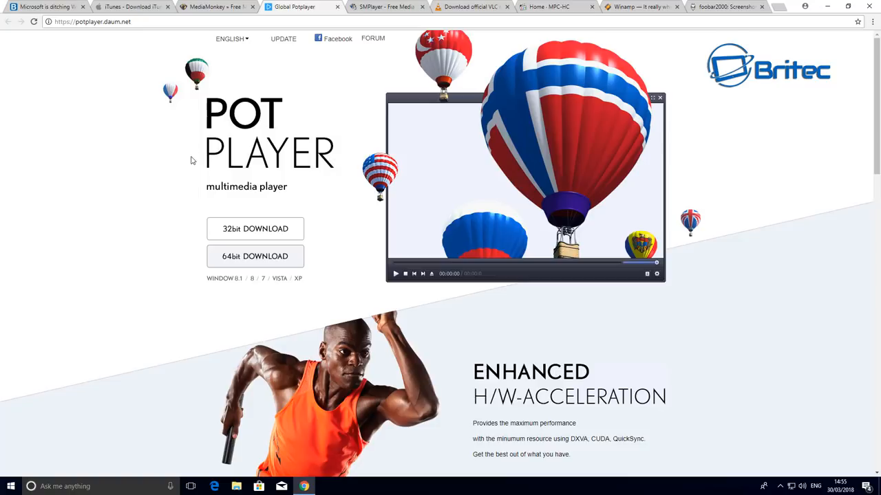
mouse_move(261, 333)
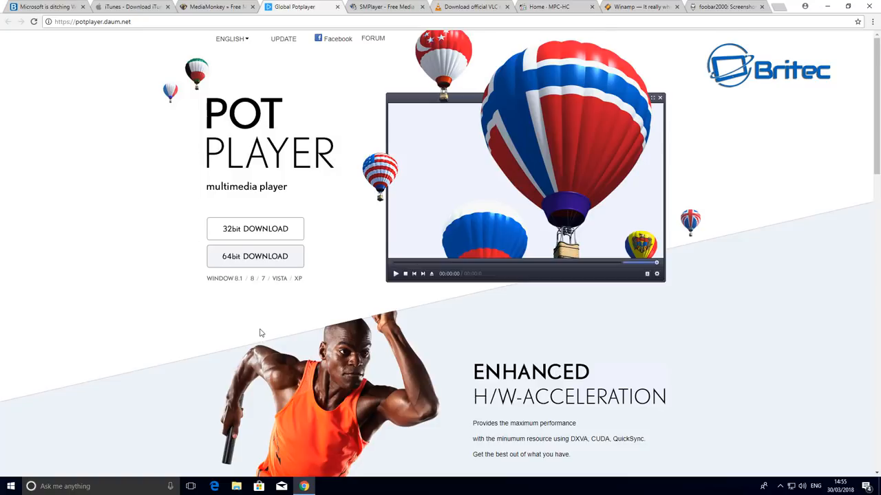
scroll(down, 3)
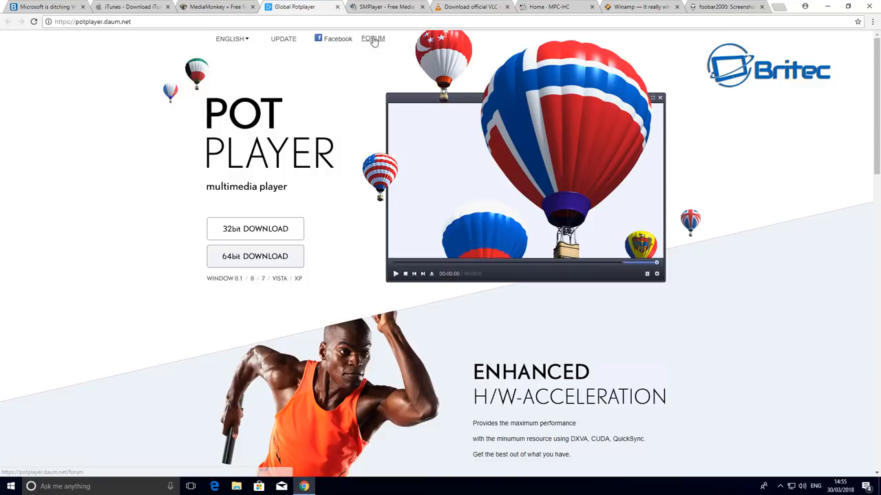
mouse_move(369, 65)
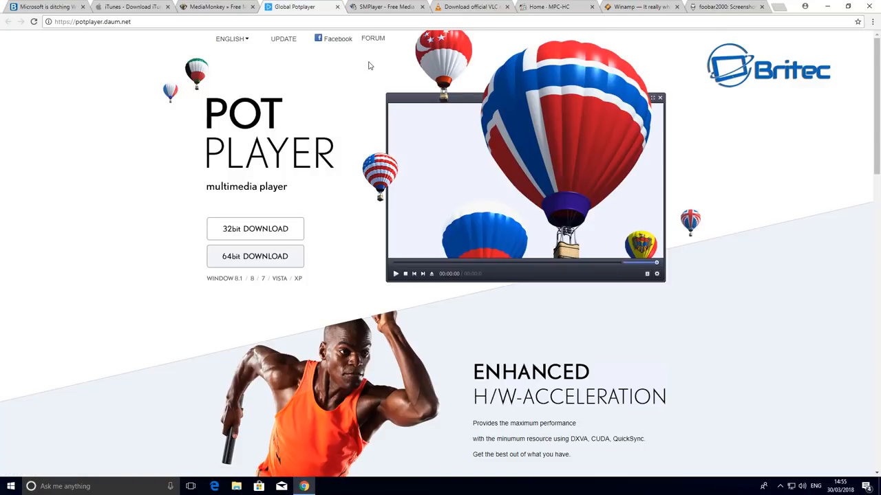
mouse_move(374, 39)
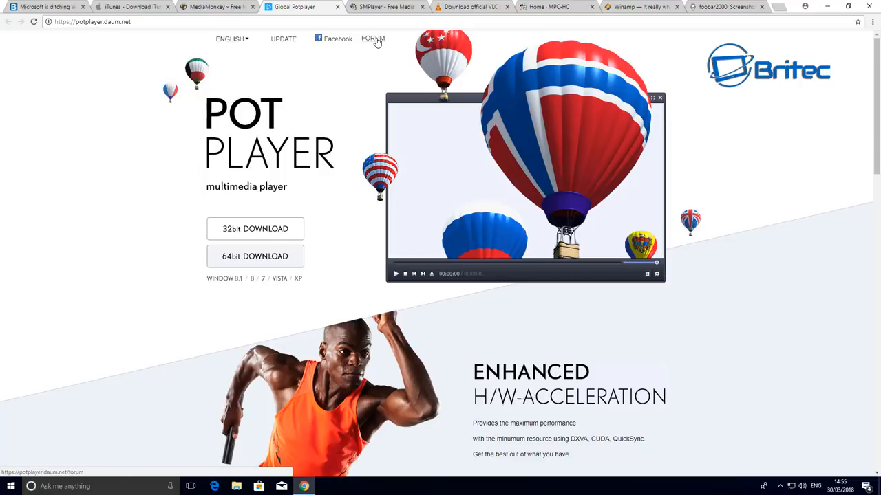
mouse_move(358, 46)
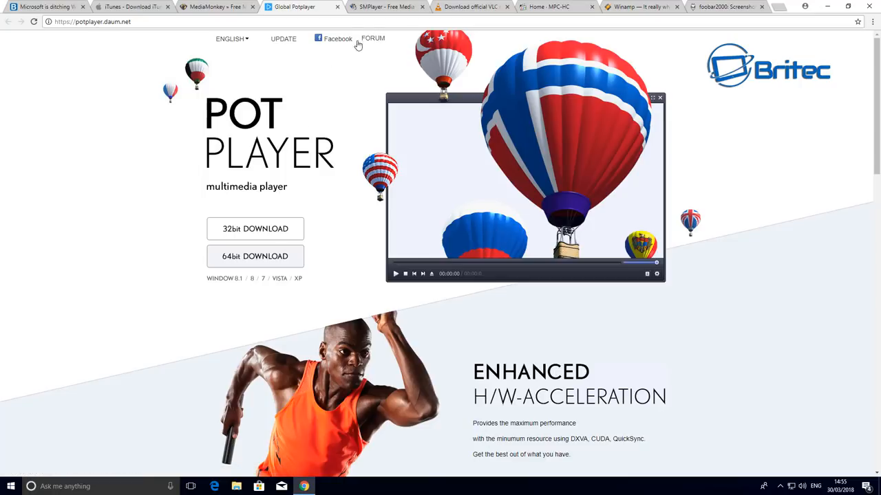
mouse_move(369, 49)
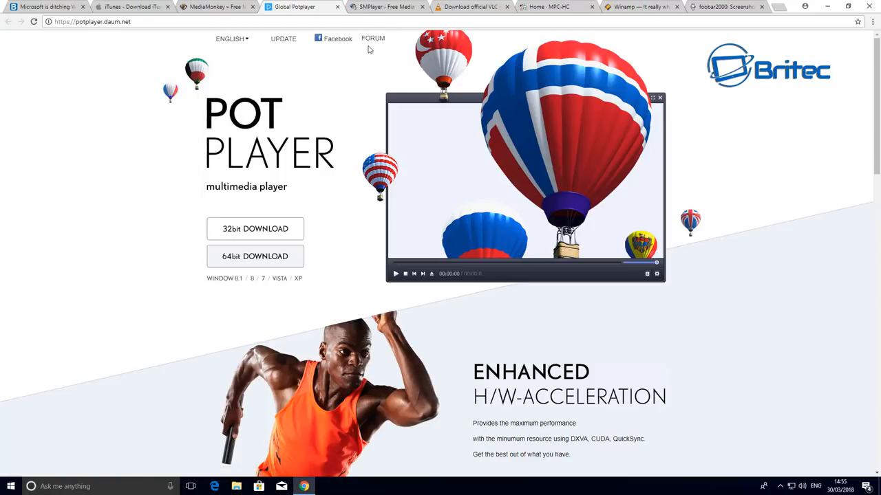
Step: Switch to the SMPlayer homepage tab describing the free player with built-in codecs
click(385, 7)
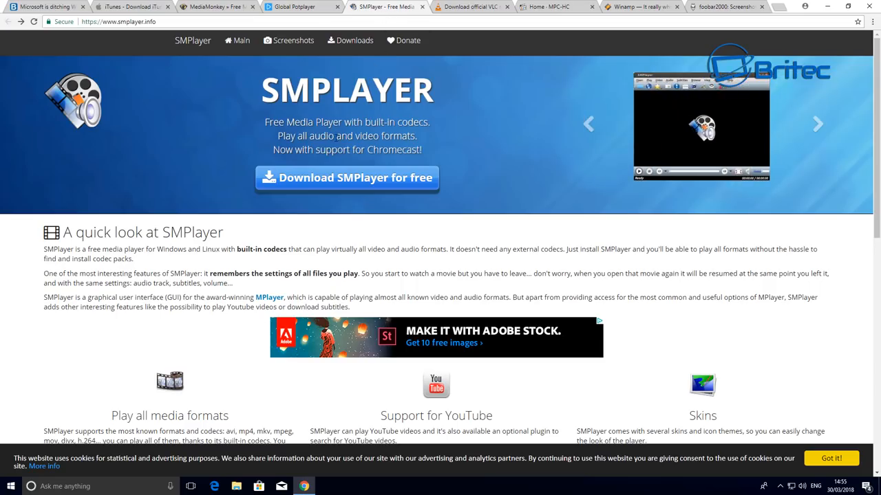
mouse_move(559, 228)
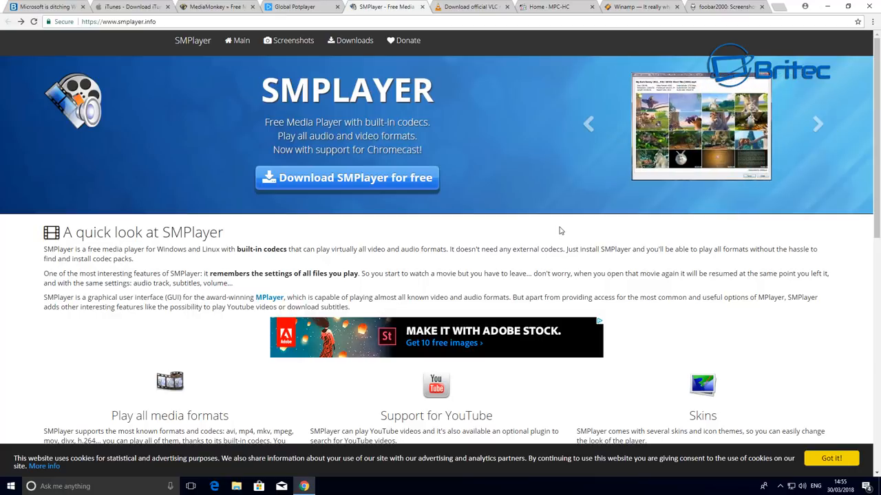
mouse_move(270, 300)
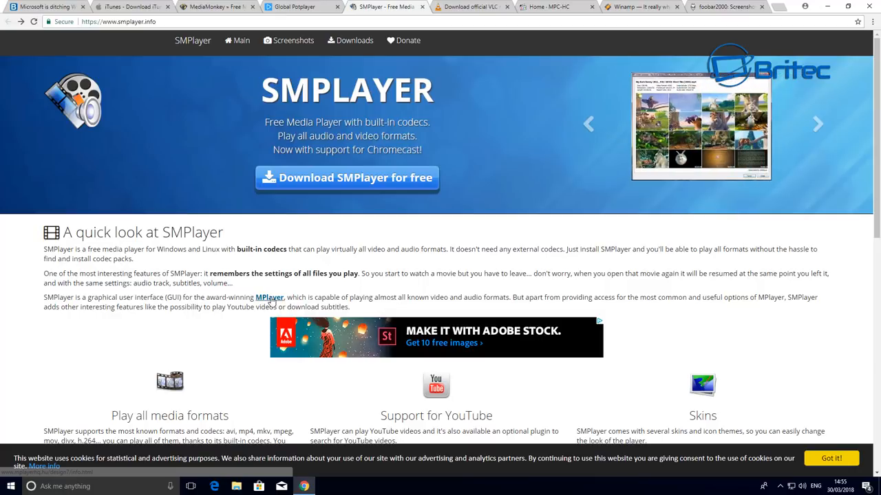
Step: View the MPlayer features page, scrolling through its supported formats, codecs and output devices
click(267, 297)
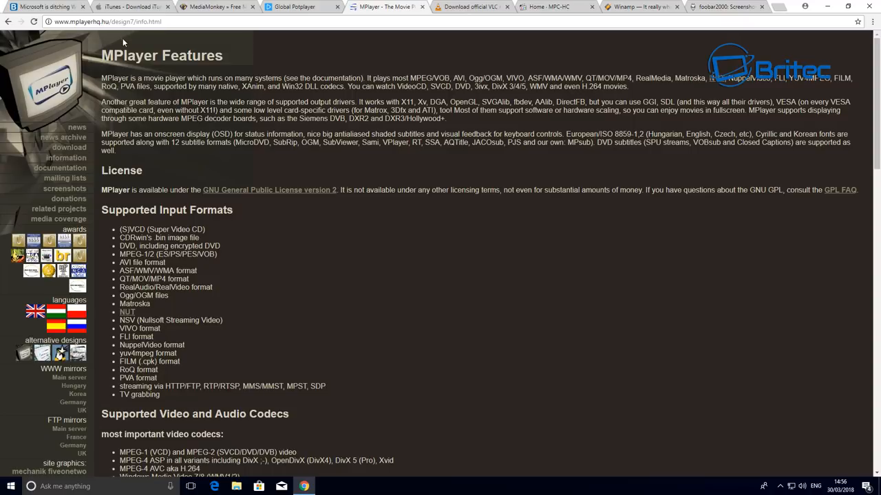
scroll(down, 3)
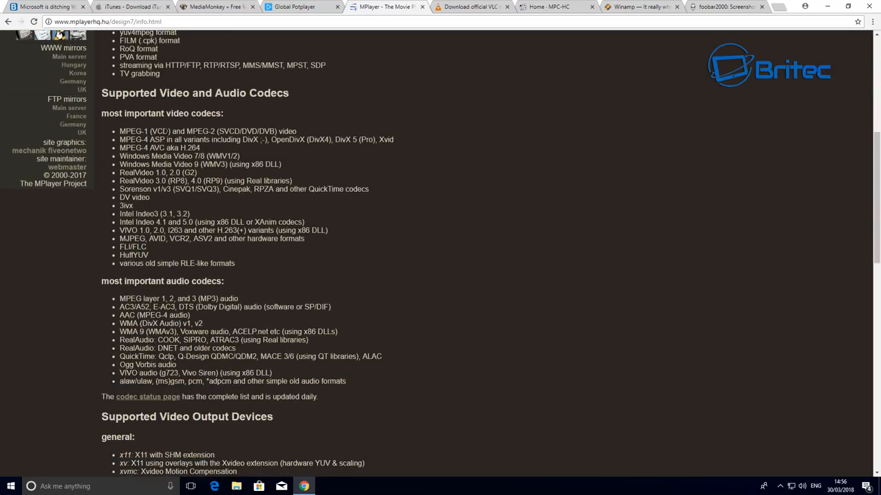
scroll(down, 3)
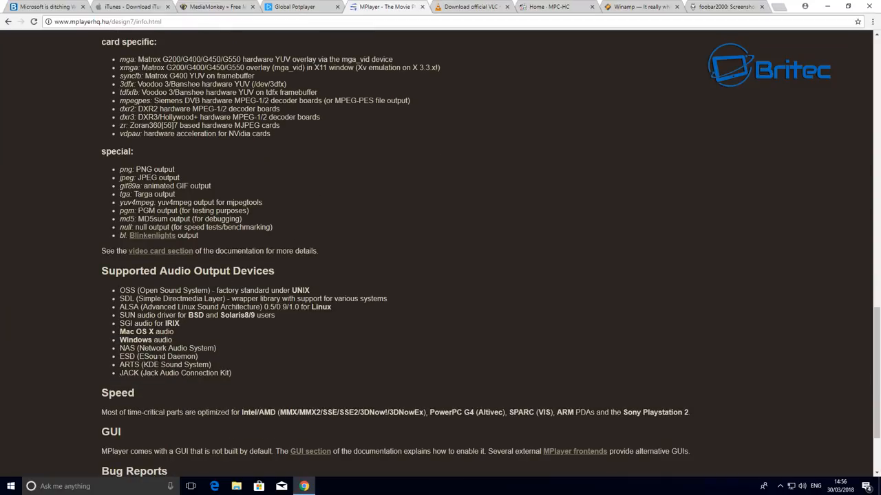
scroll(down, 3)
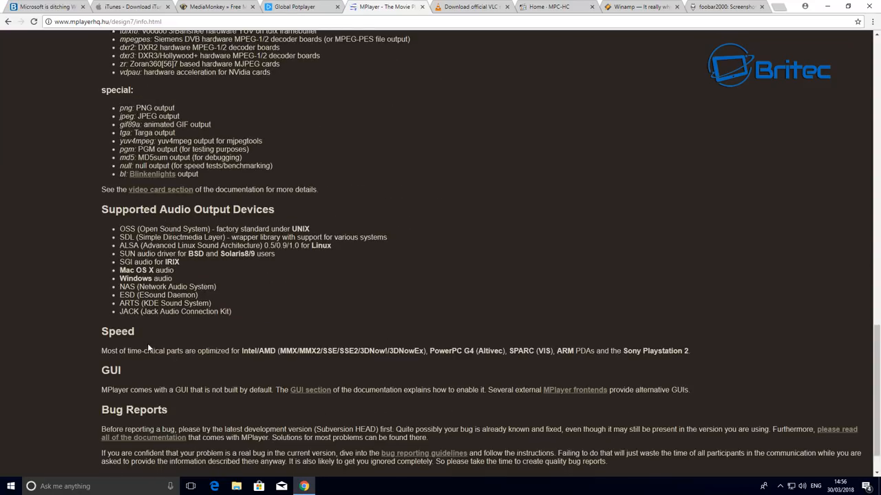
scroll(down, 3)
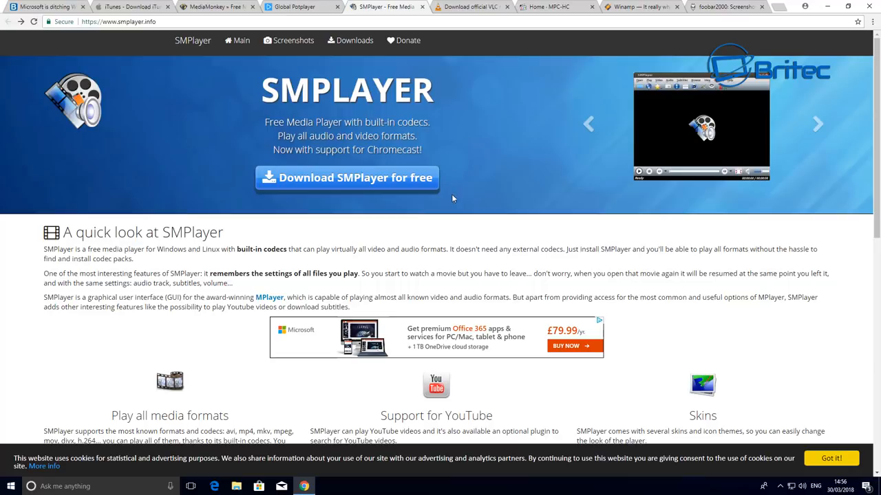
Step: Scroll the SMPlayer homepage to its 'quick look' feature introduction
scroll(down, 3)
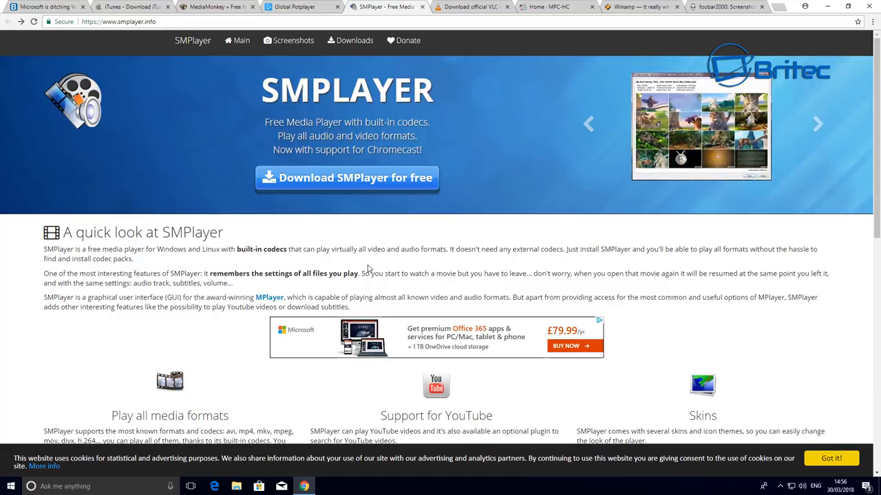
mouse_move(468, 22)
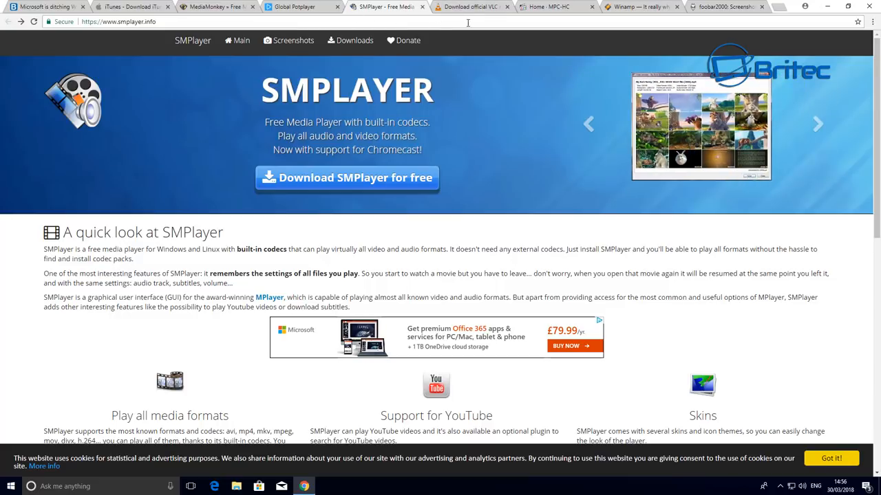
Step: Switch to the VideoLAN 'VLC for Windows' download page tab
click(479, 8)
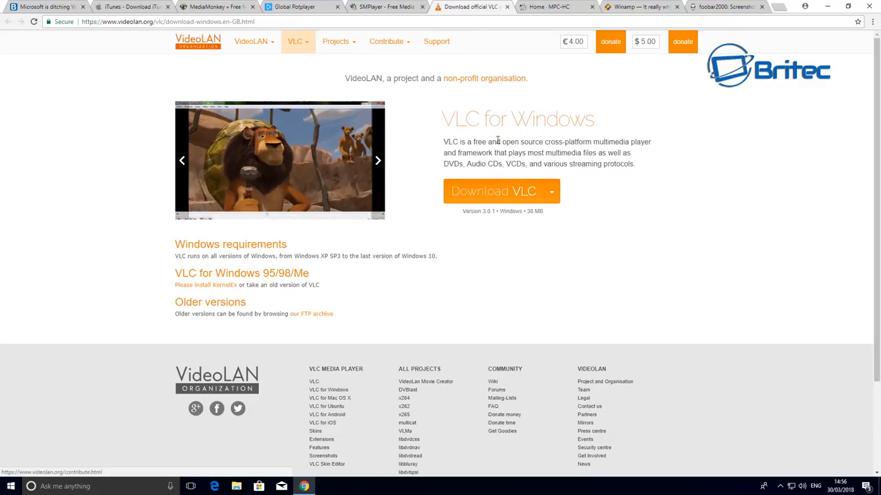
mouse_move(652, 195)
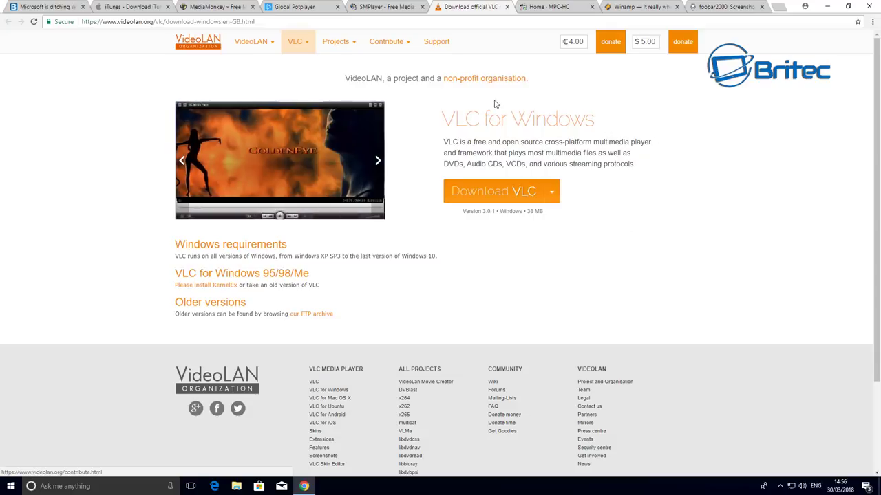
mouse_move(642, 117)
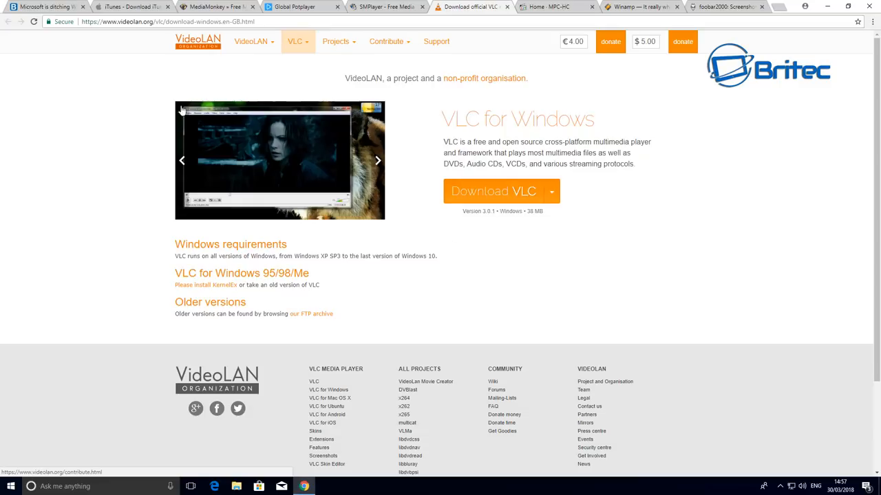
mouse_move(305, 233)
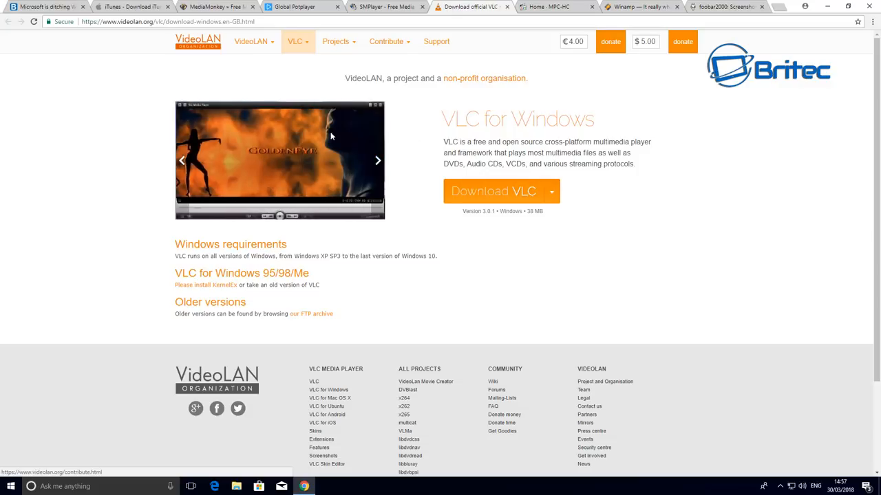
mouse_move(336, 256)
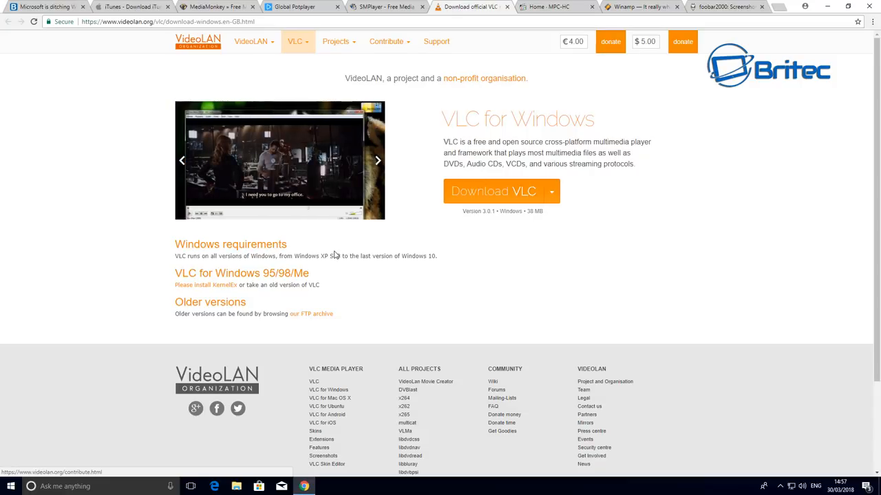
mouse_move(272, 239)
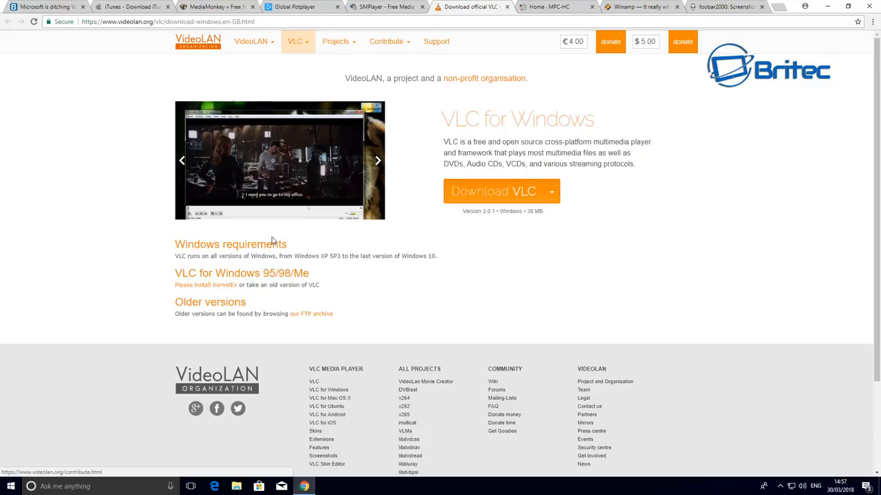
mouse_move(183, 159)
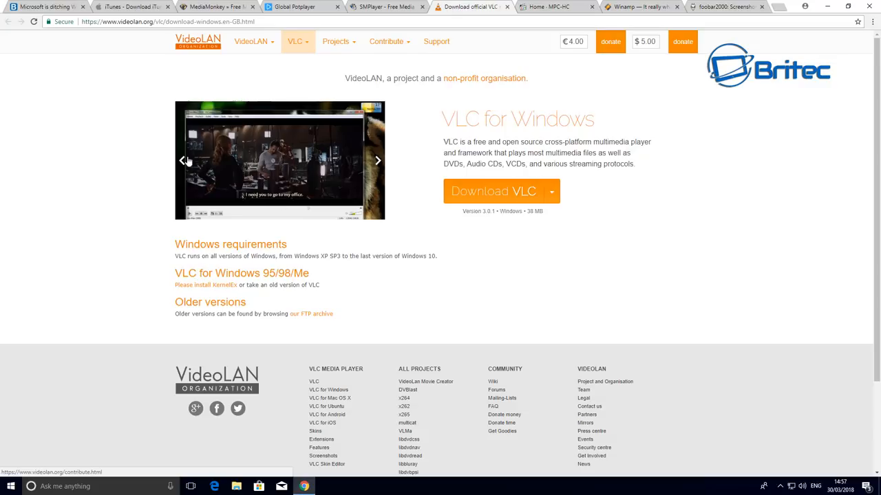
mouse_move(557, 142)
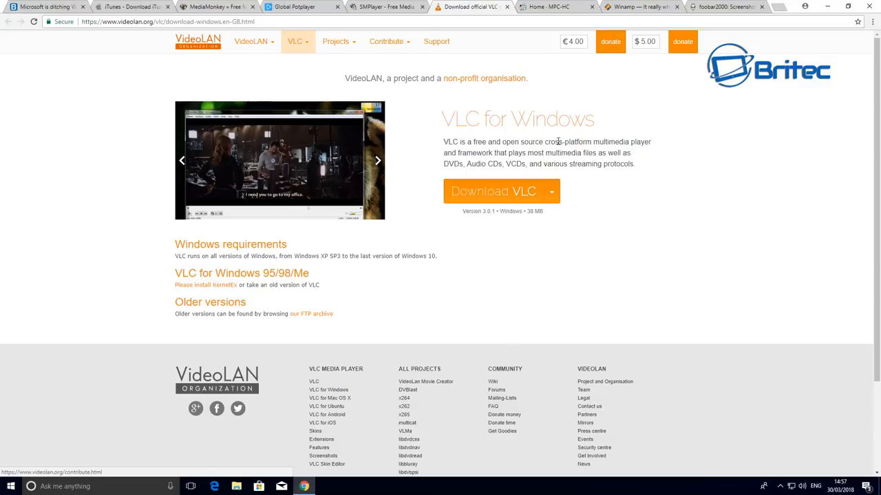
mouse_move(113, 226)
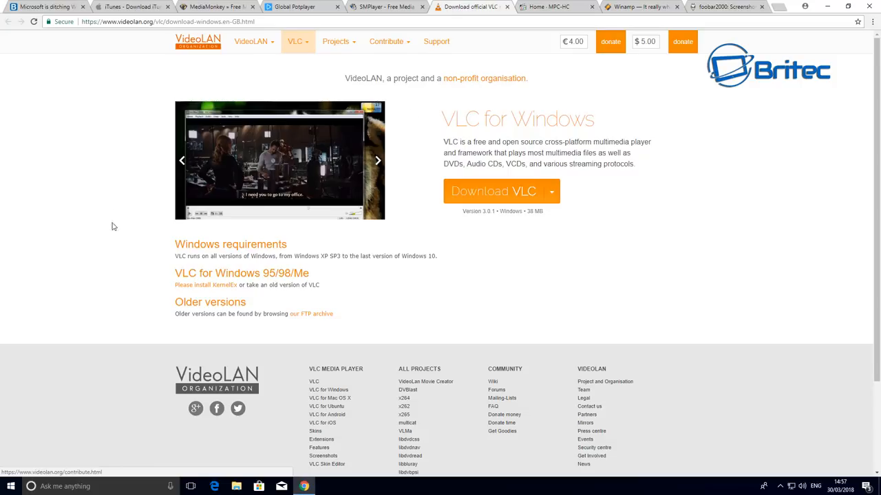
mouse_move(385, 71)
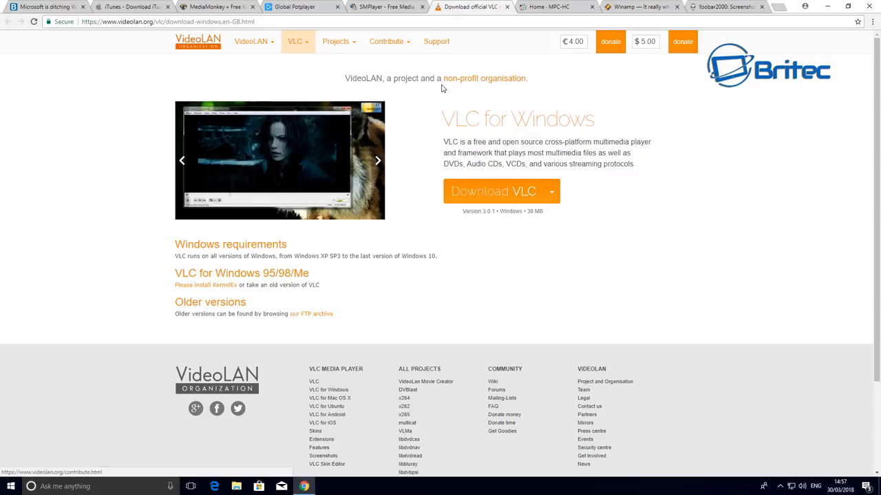
mouse_move(524, 140)
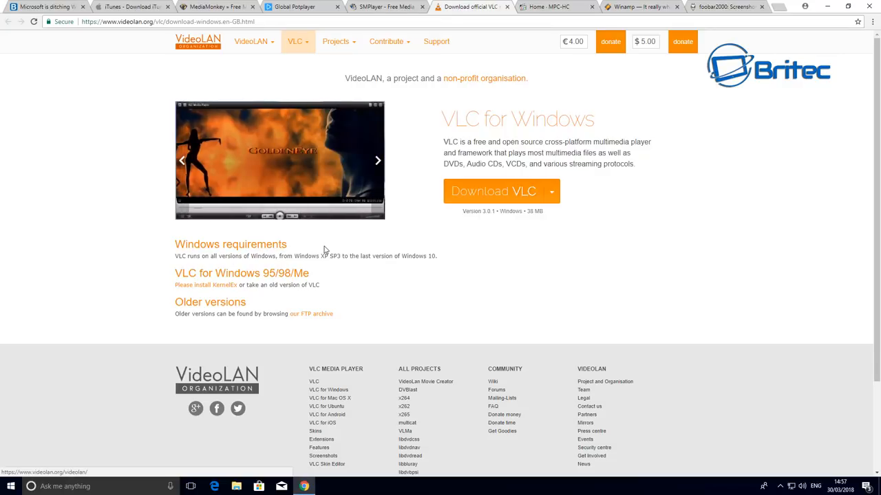
mouse_move(537, 226)
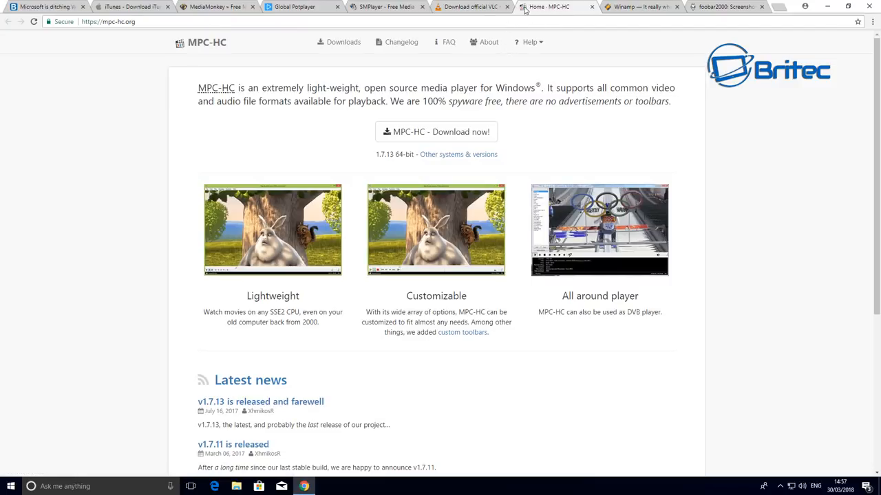
mouse_move(199, 66)
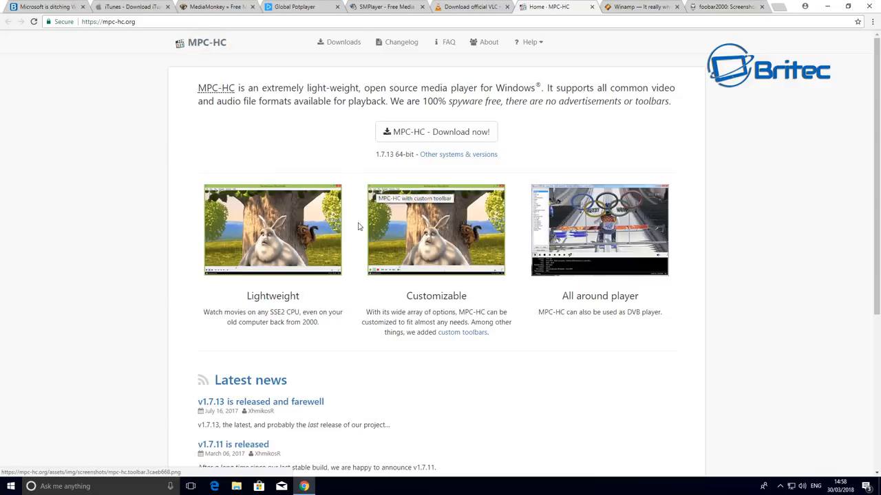
mouse_move(427, 275)
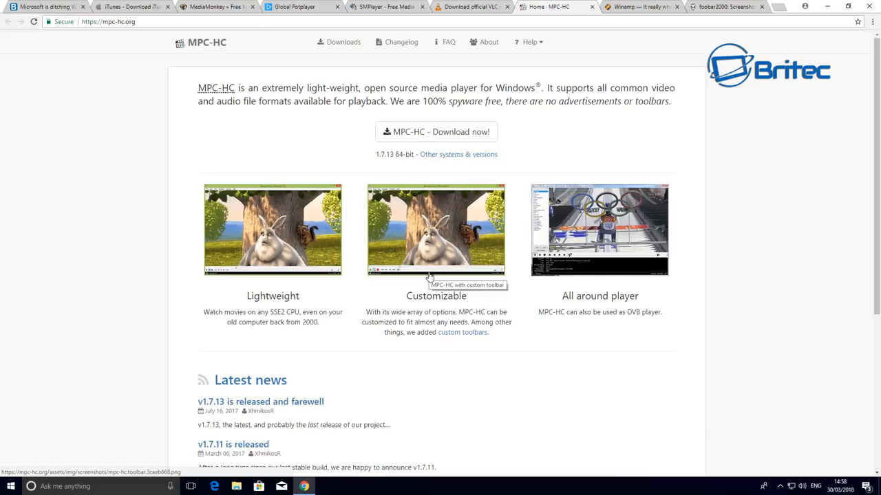
mouse_move(399, 297)
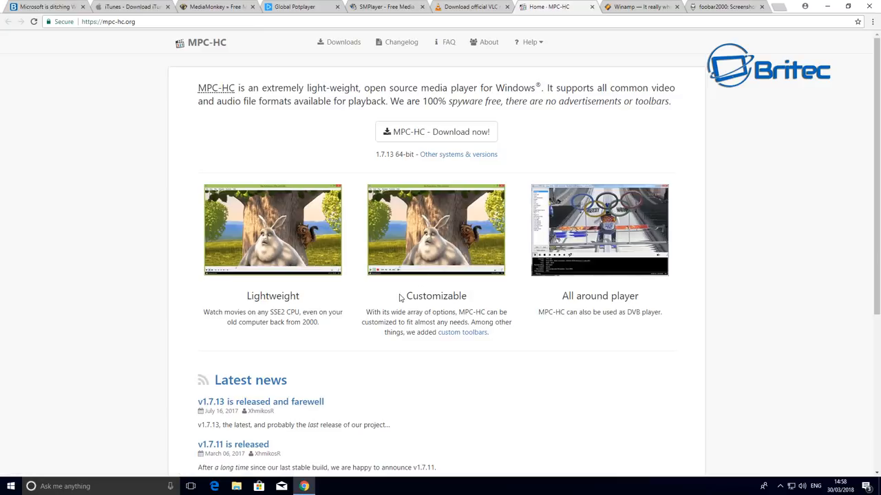
mouse_move(380, 336)
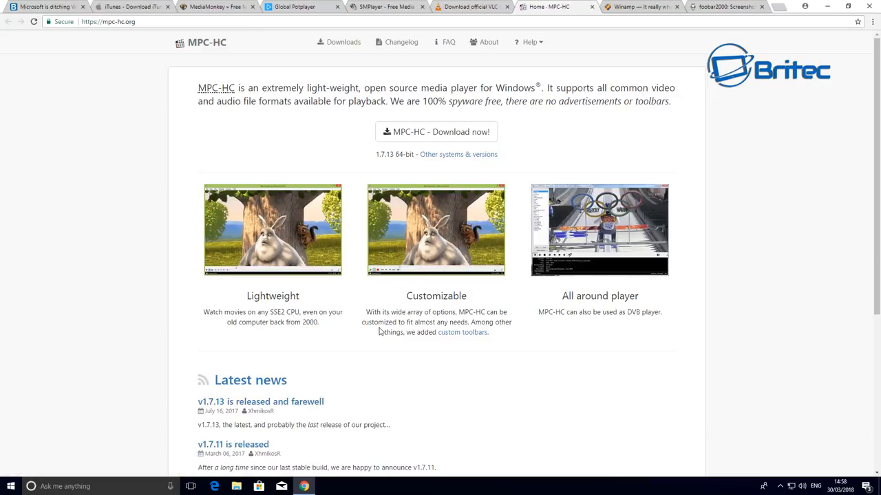
Step: From the forum's alternatives list, follow the MPC-HC 'Discontinued' link to the v1.7.13 farewell post
click(41, 8)
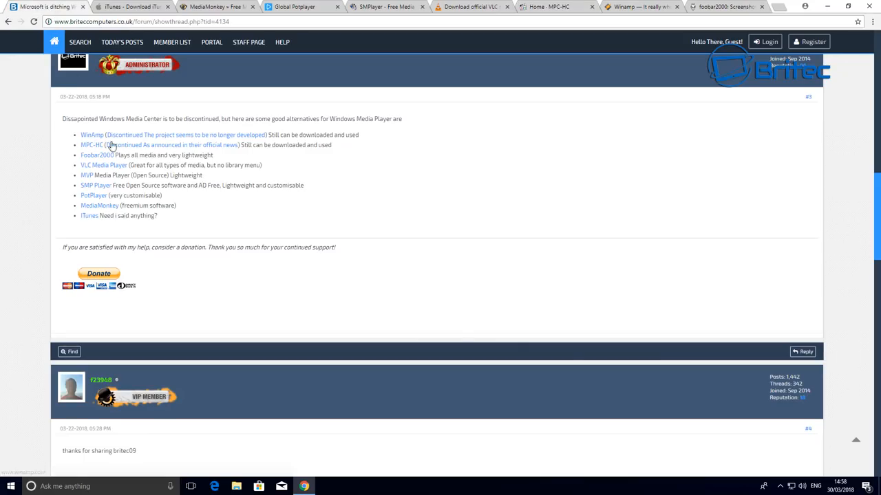
mouse_move(156, 146)
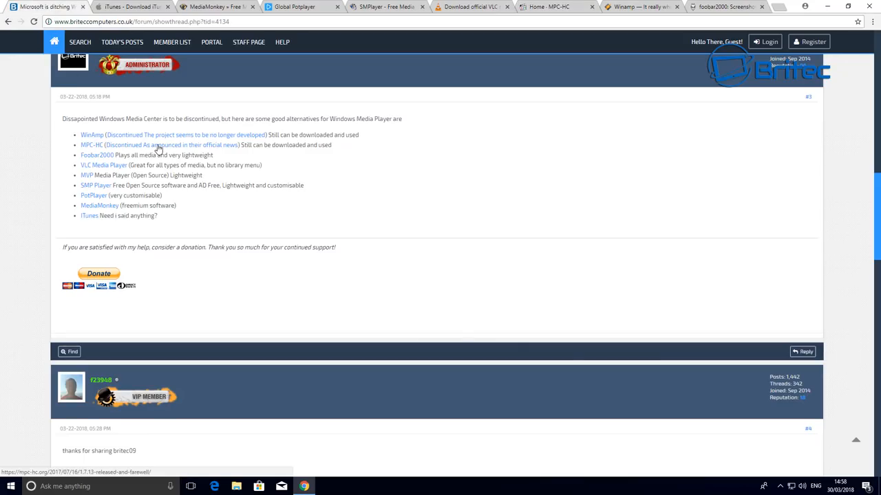
click(91, 146)
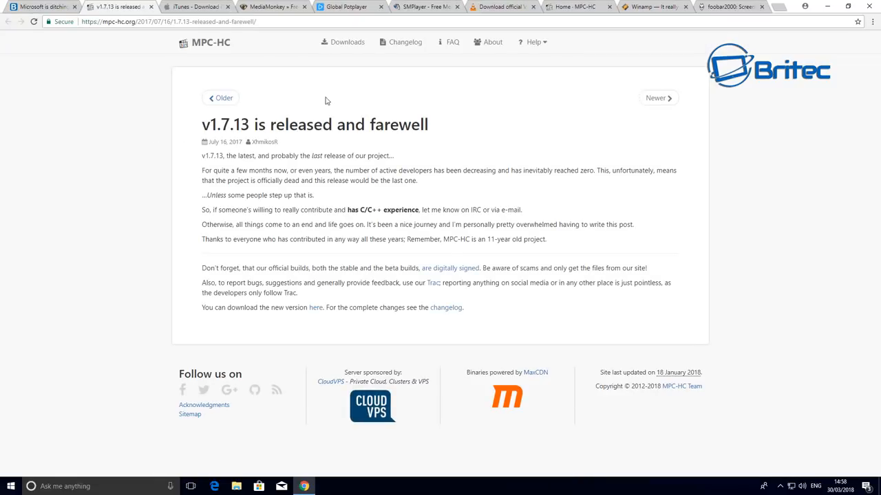
mouse_move(196, 128)
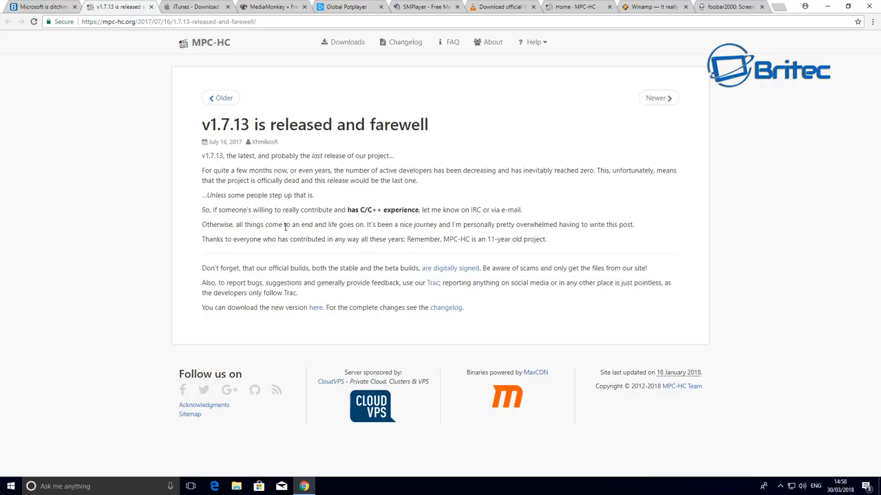
mouse_move(379, 264)
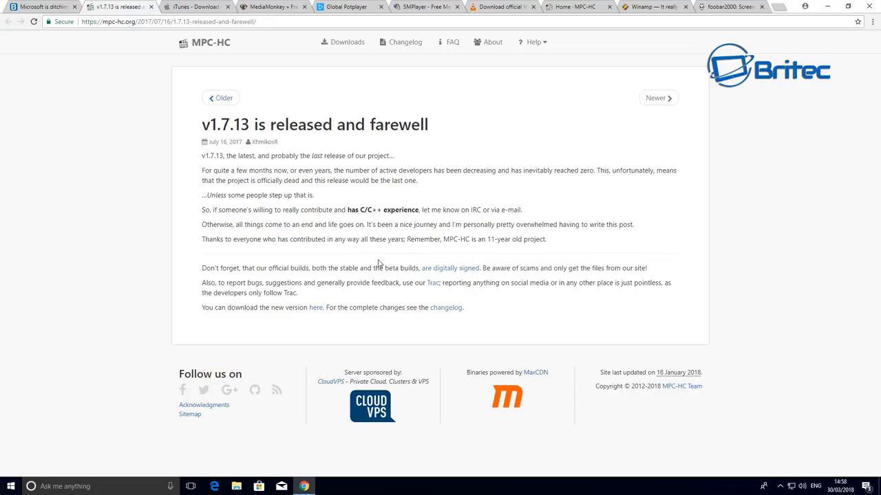
mouse_move(388, 281)
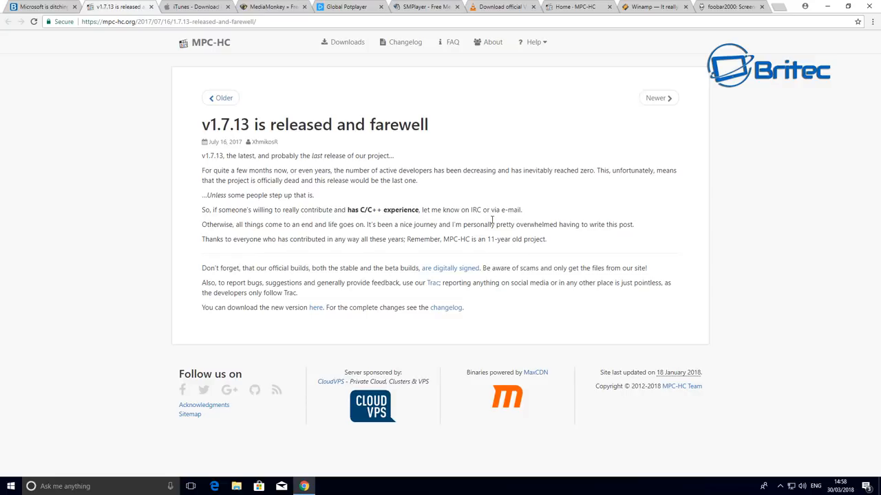
mouse_move(369, 213)
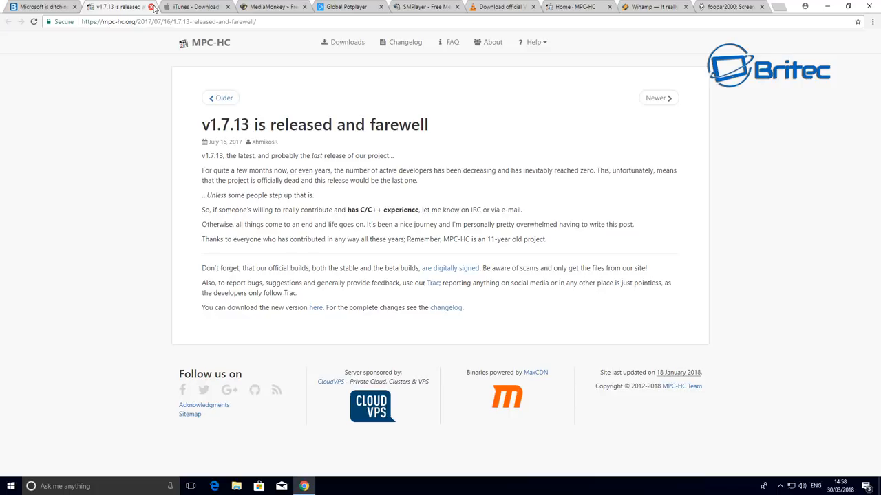
mouse_move(195, 253)
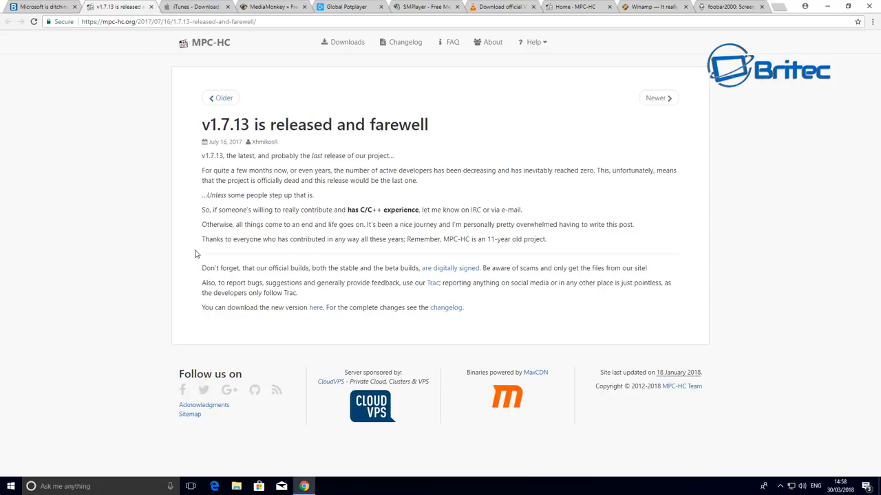
mouse_move(282, 256)
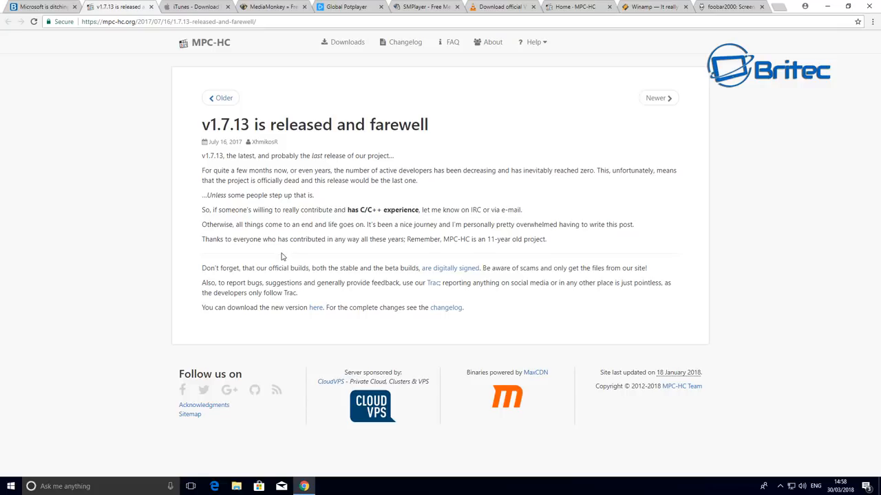
mouse_move(176, 300)
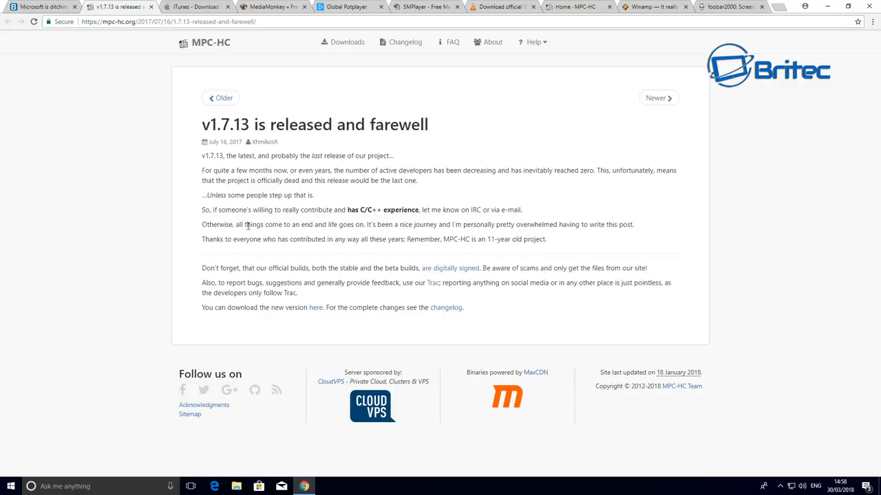
drag(486, 240, 547, 240)
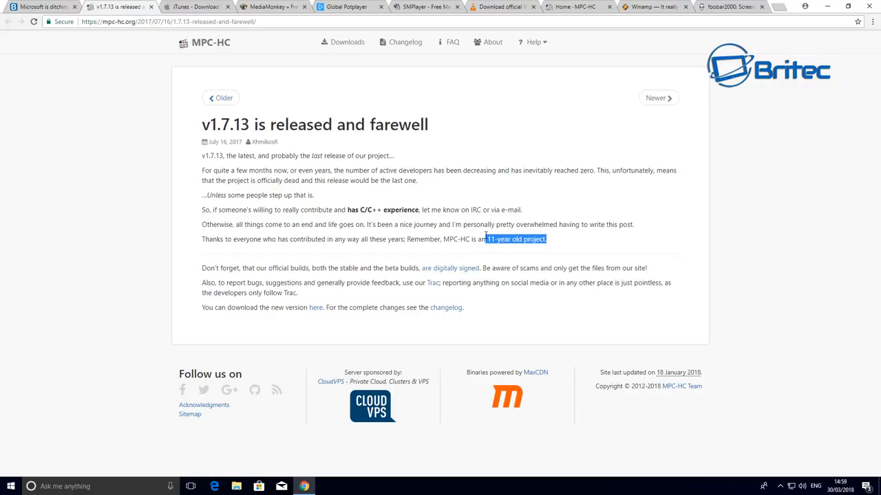
mouse_move(517, 261)
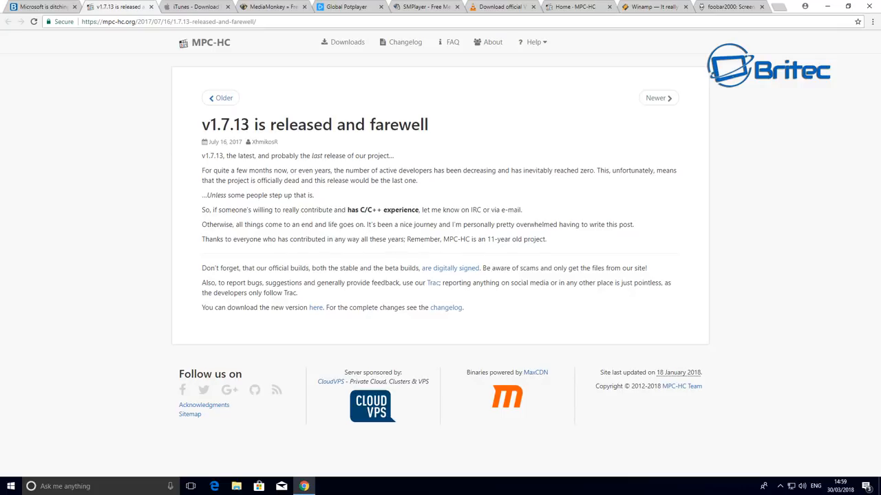
mouse_move(473, 201)
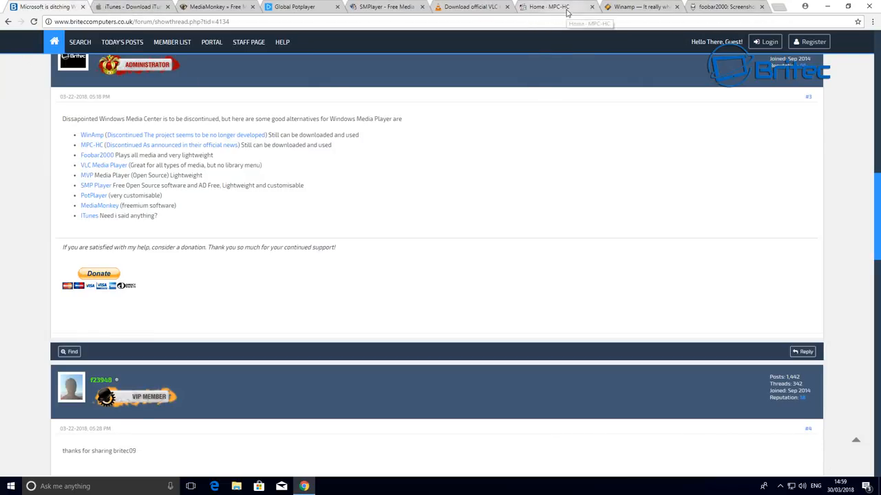
mouse_move(628, 7)
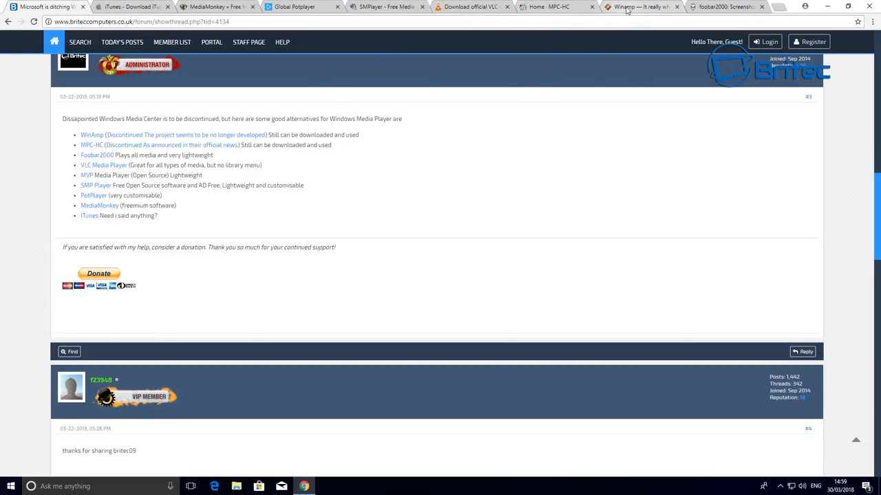
click(647, 8)
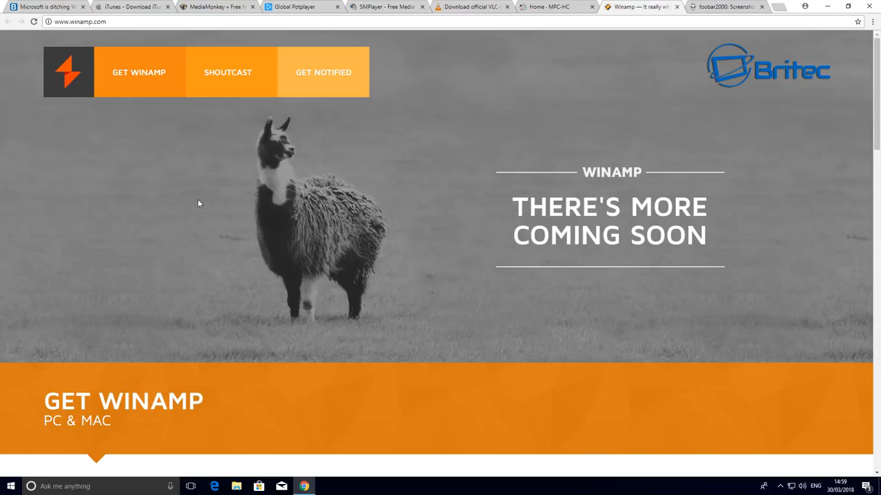
click(43, 8)
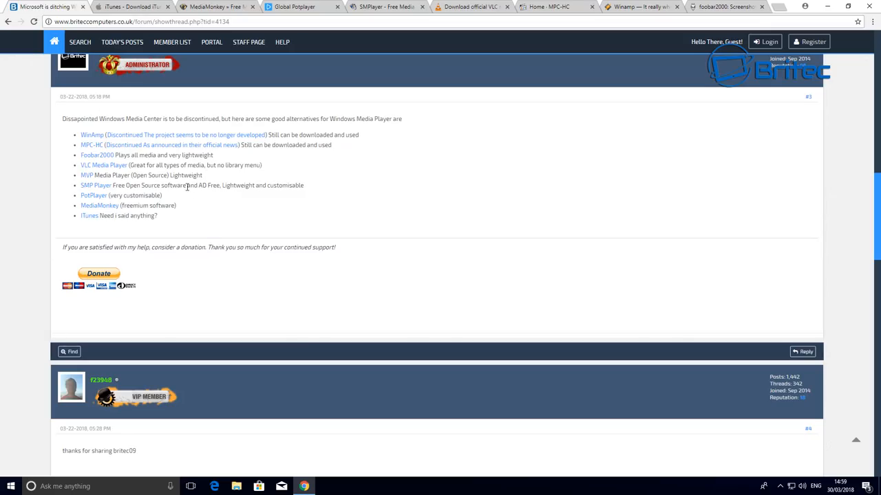
mouse_move(136, 140)
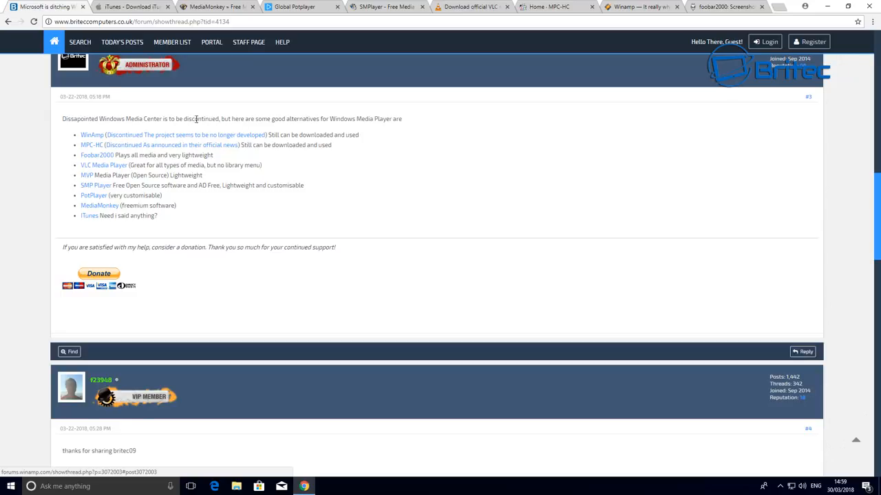
mouse_move(222, 138)
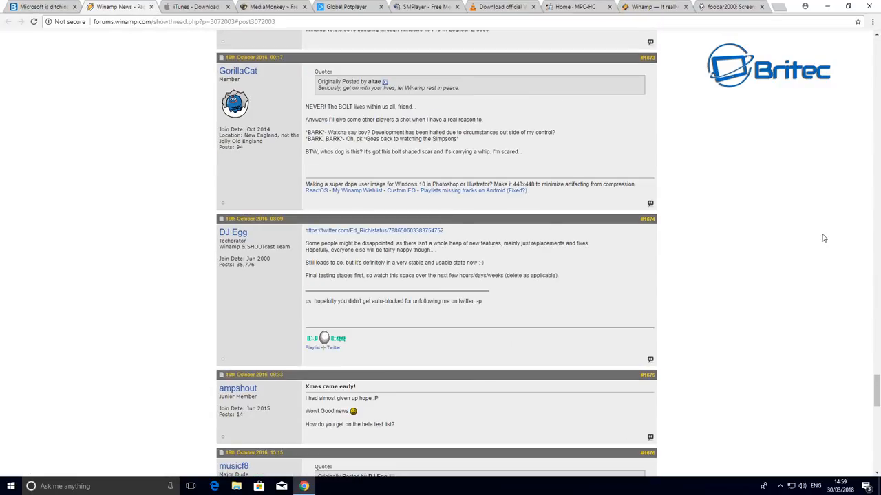
mouse_move(877, 268)
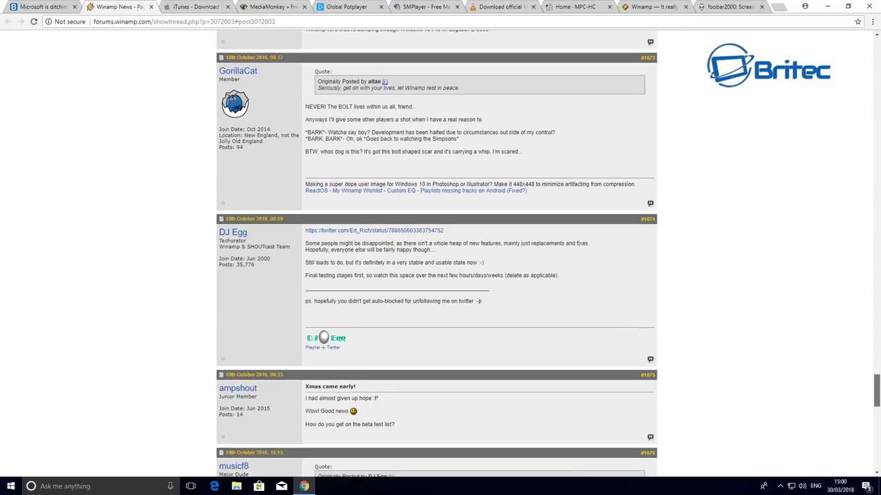
mouse_move(858, 22)
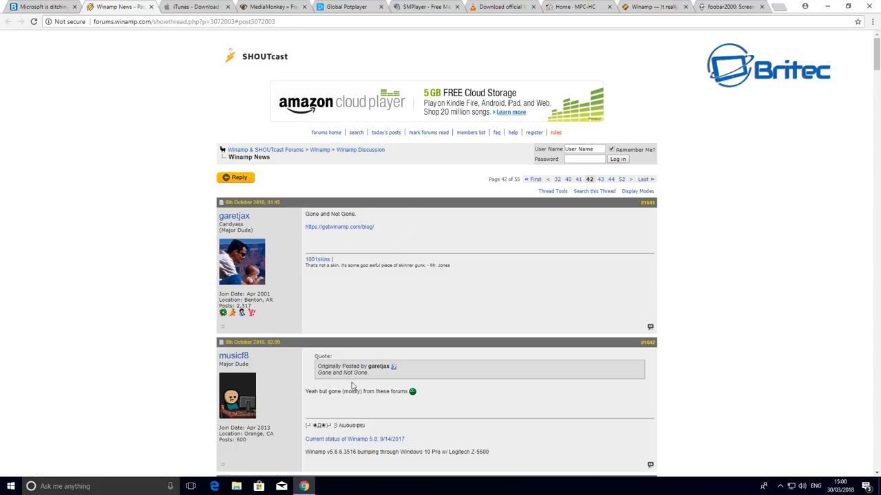
Step: Scroll through the Winamp News forum thread before returning to winamp.com
scroll(down, 3)
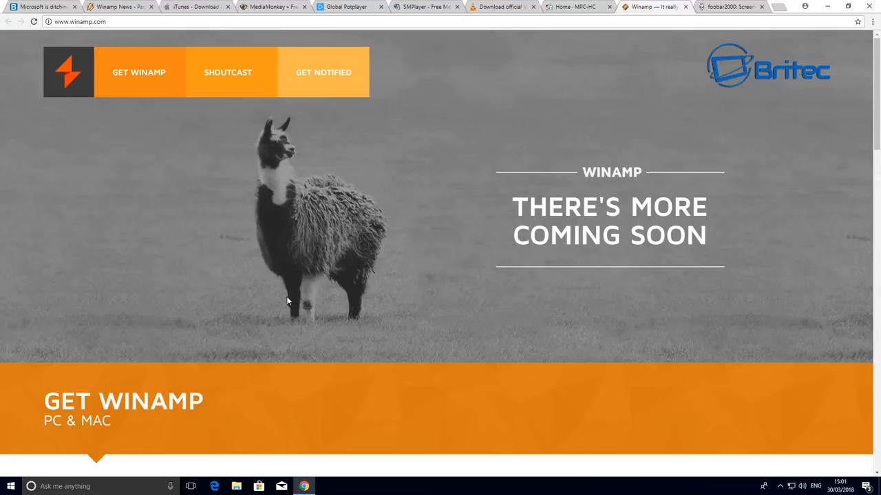
Step: Switch to the foobar2000 tab and go from its screenshots page to the Overview with latest news
click(732, 7)
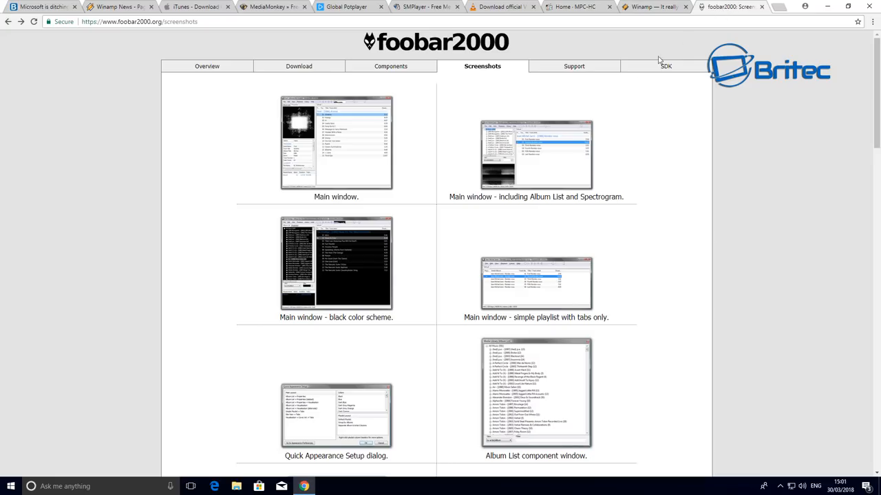
mouse_move(680, 201)
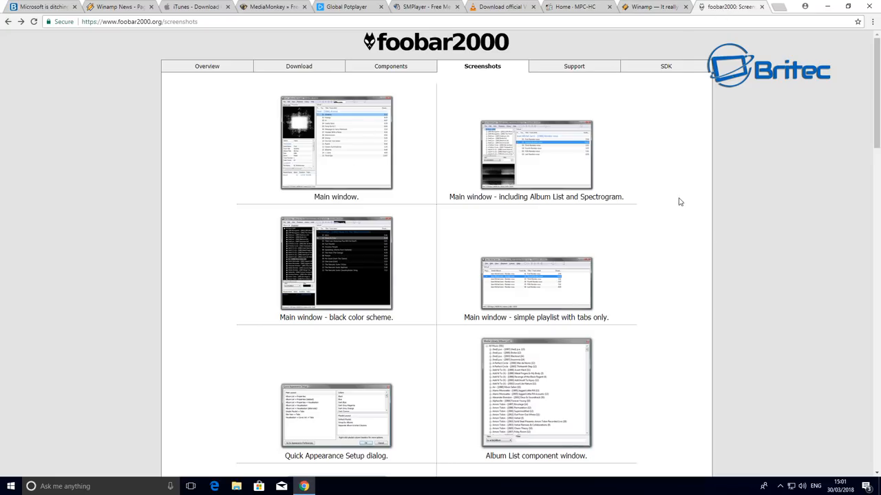
mouse_move(330, 200)
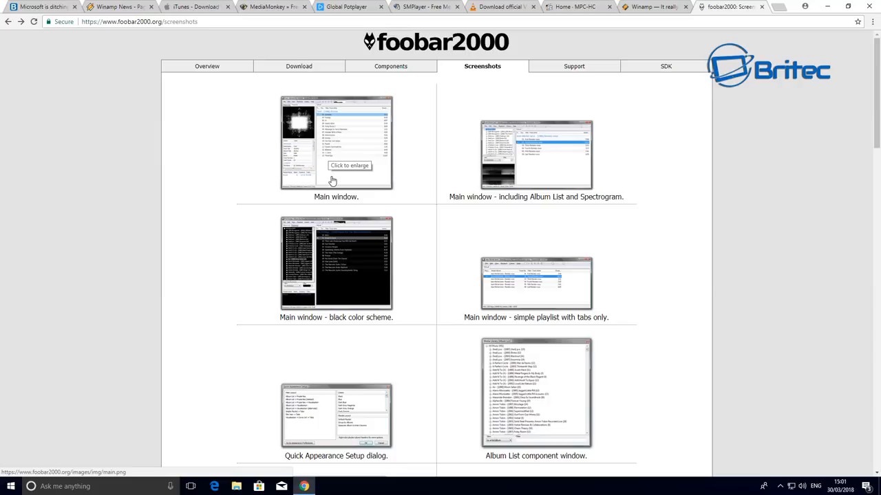
mouse_move(512, 168)
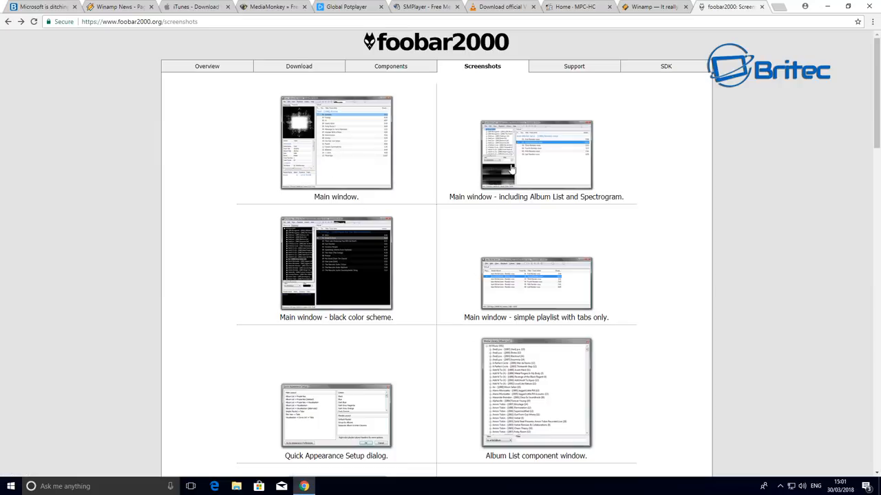
click(206, 67)
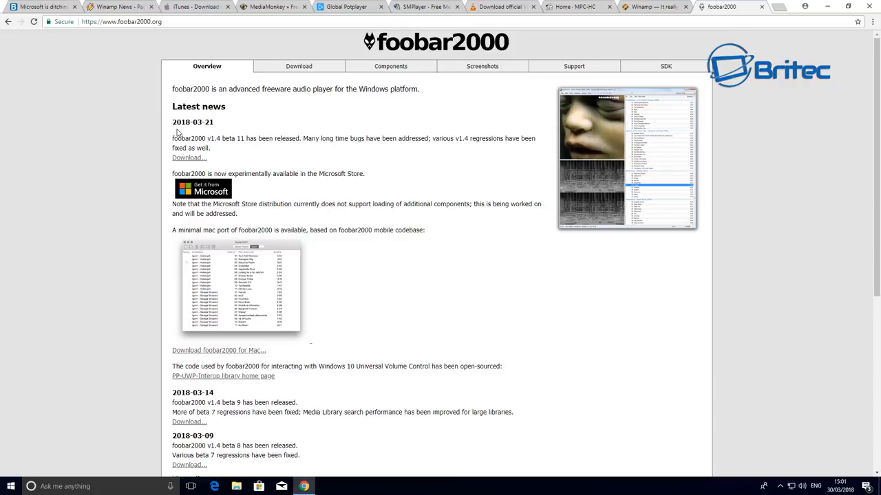
mouse_move(203, 130)
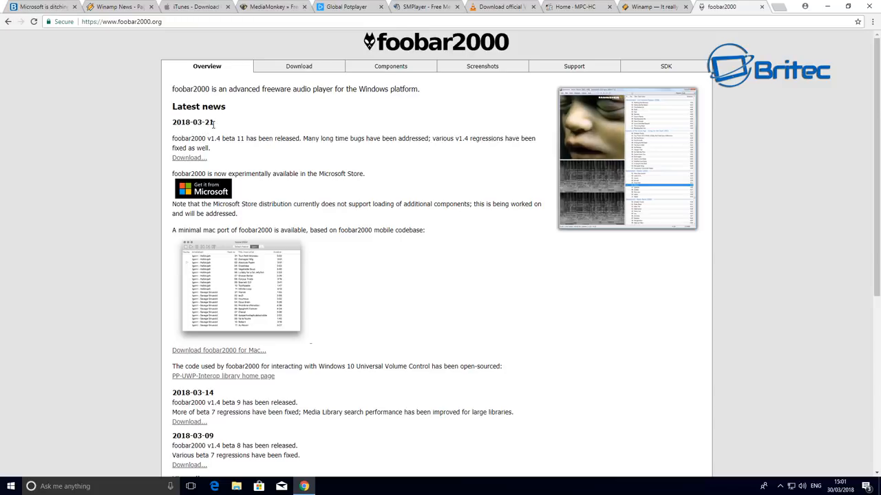
mouse_move(173, 116)
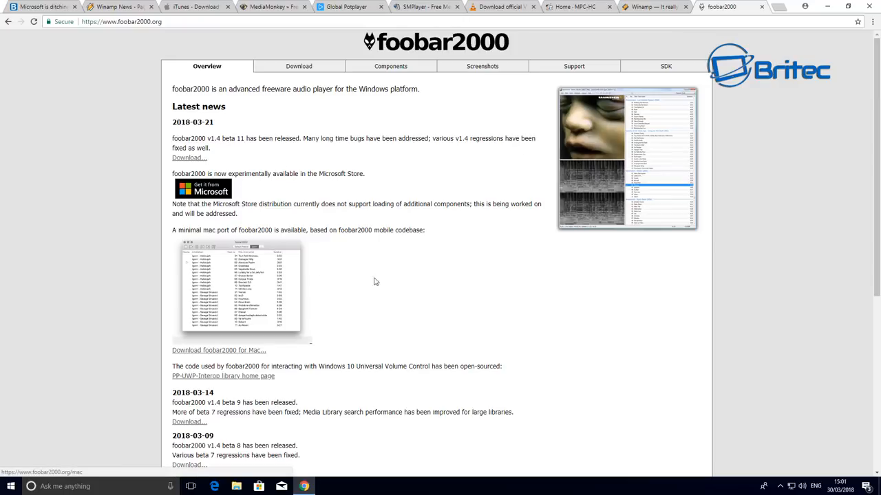
mouse_move(221, 316)
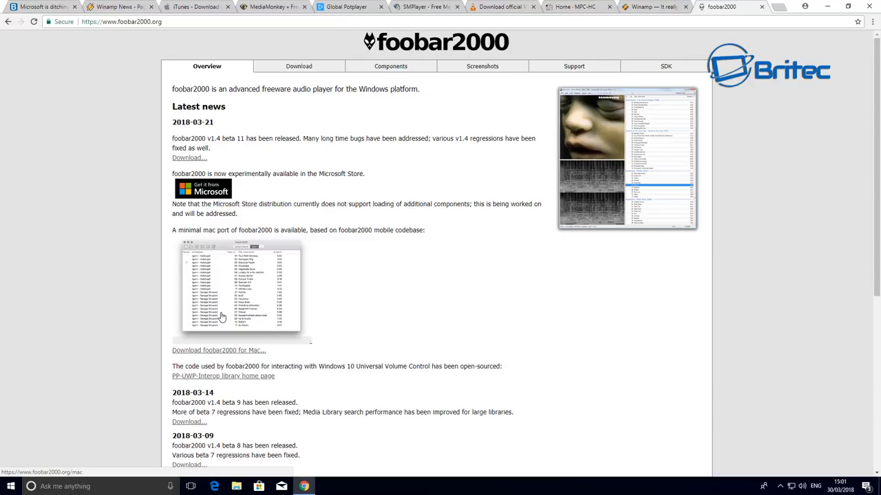
mouse_move(394, 254)
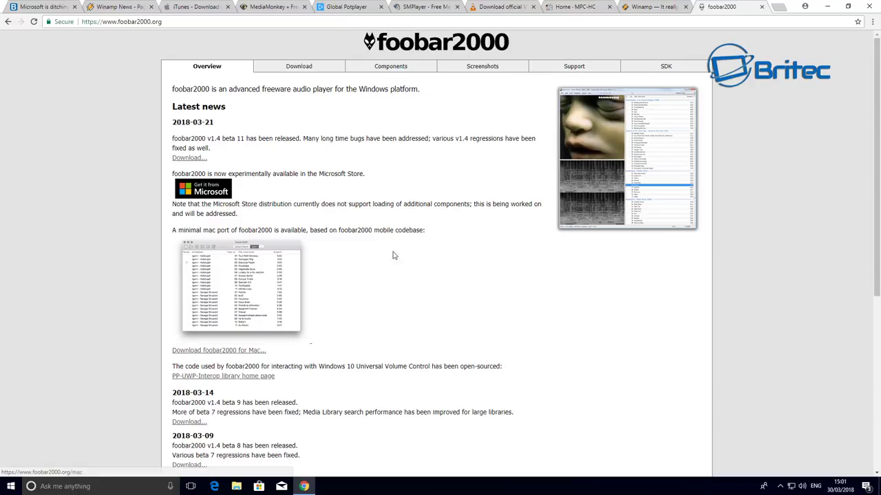
Step: Browse down through the foobar2000 Screenshots gallery of main and dialog window images
click(482, 66)
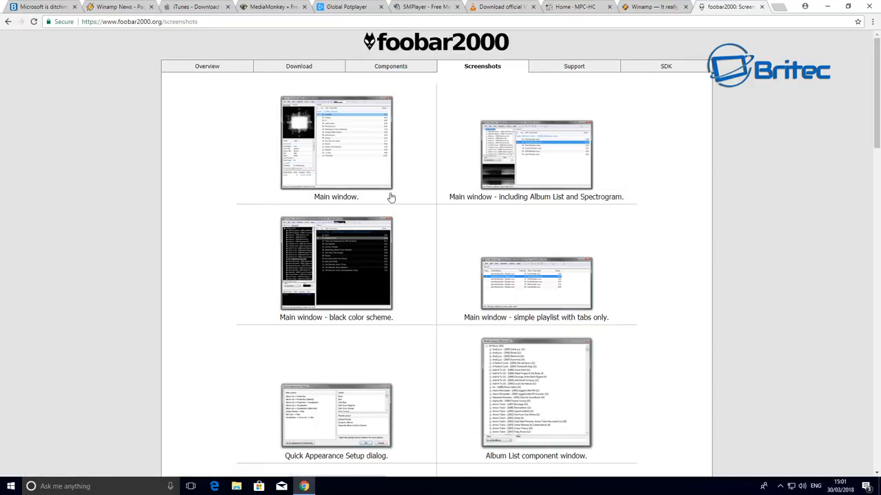
mouse_move(438, 315)
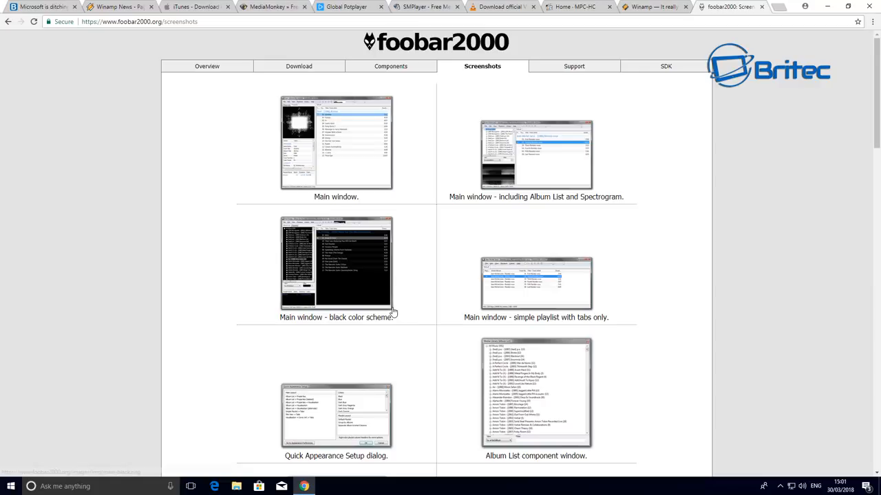
scroll(down, 3)
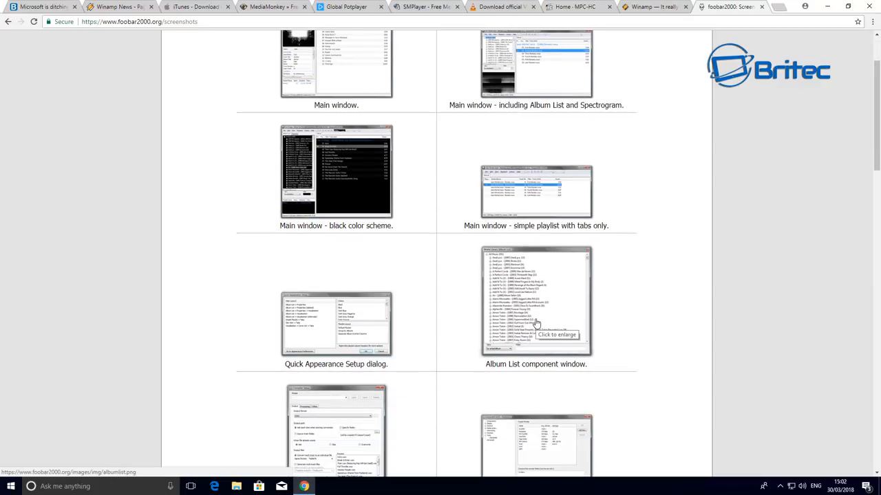
mouse_move(540, 319)
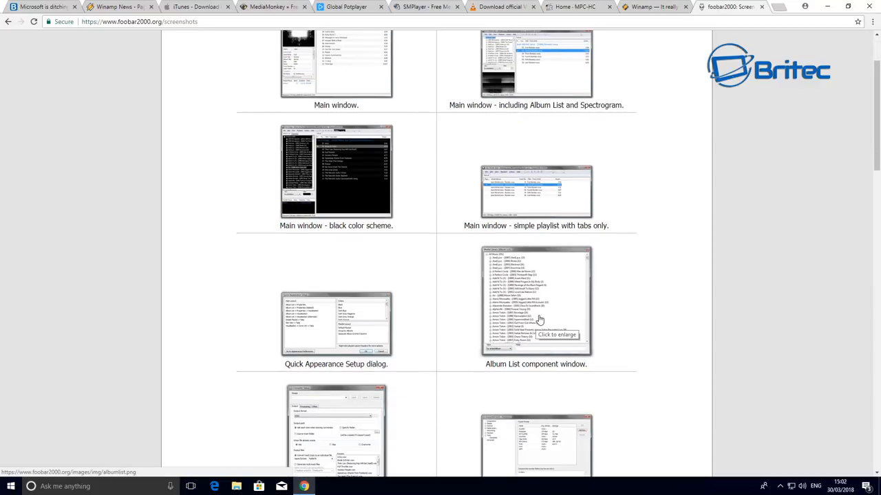
scroll(down, 3)
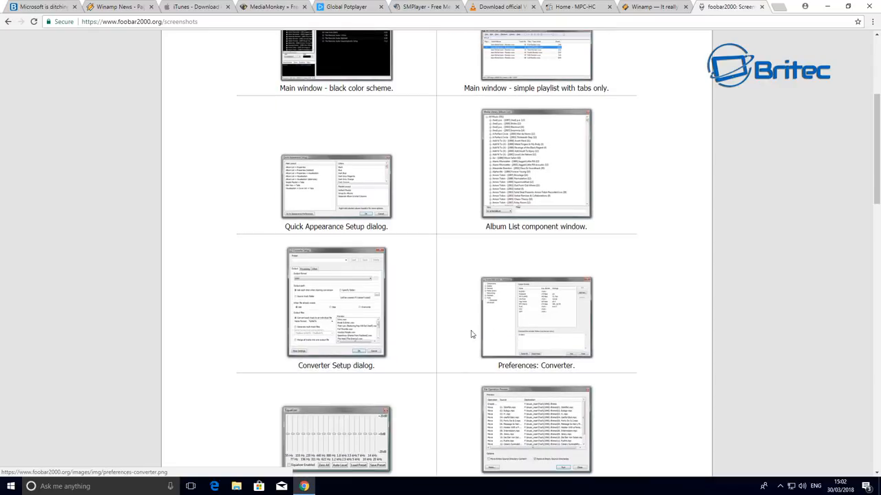
click(325, 438)
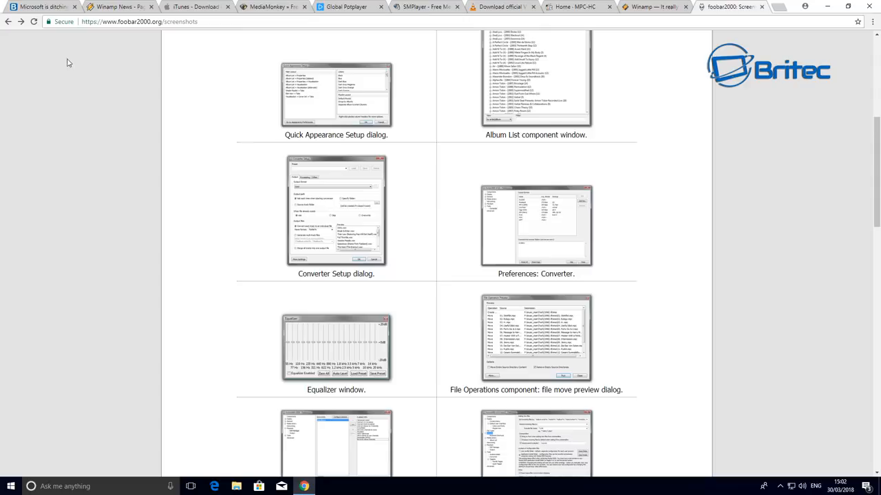
scroll(down, 3)
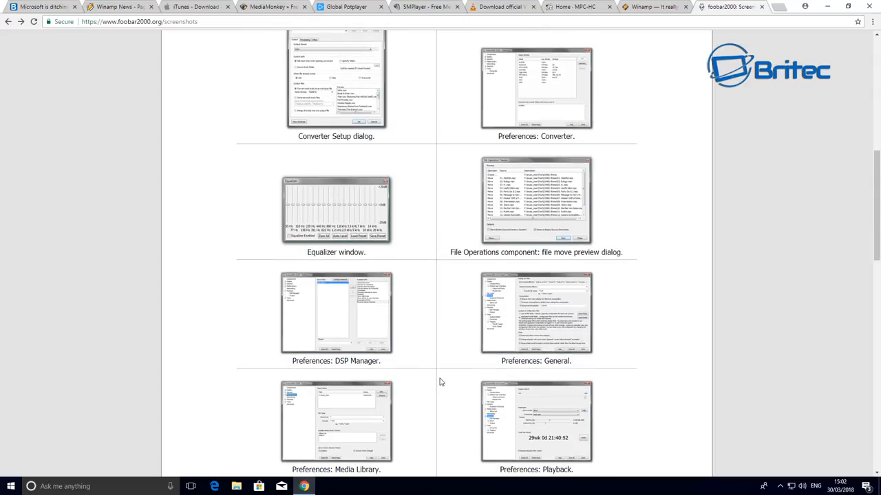
scroll(down, 3)
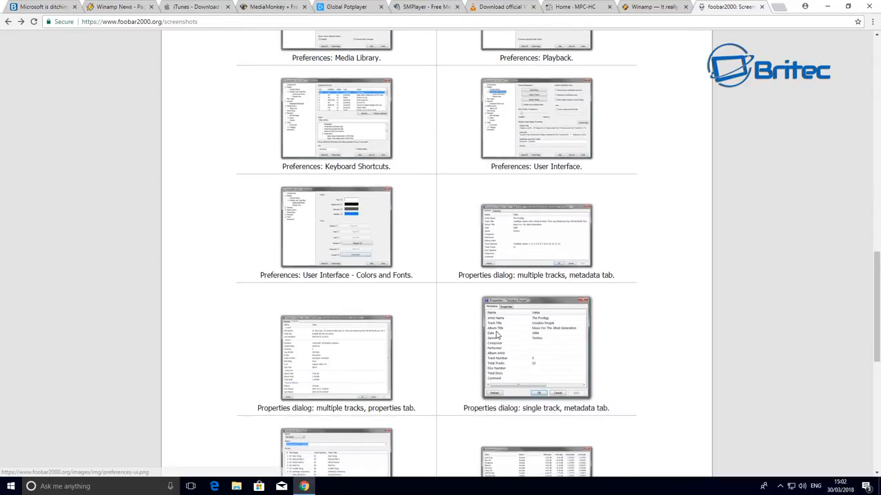
scroll(down, 3)
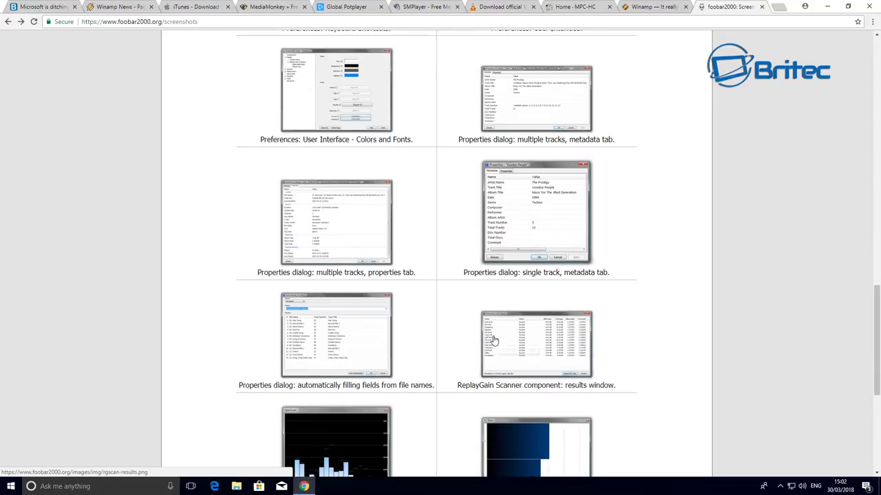
scroll(down, 3)
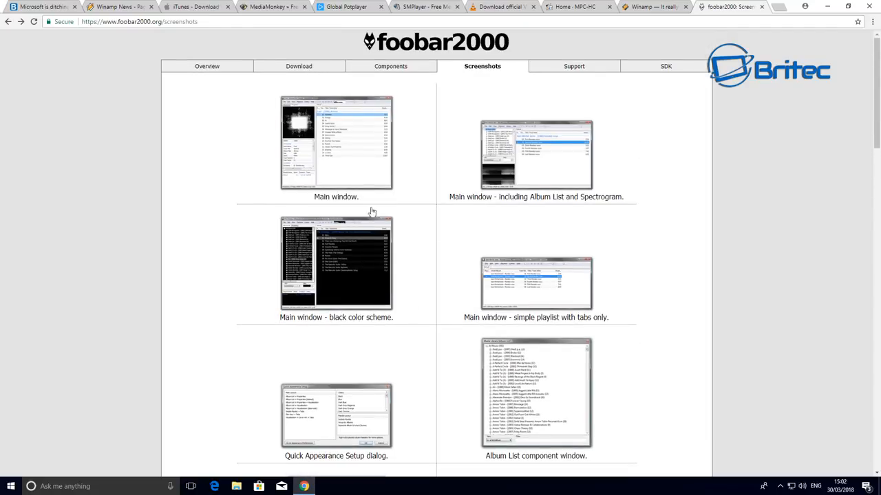
Step: From foobar2000's Download page, open the full notice about SmartScreen warnings
click(297, 66)
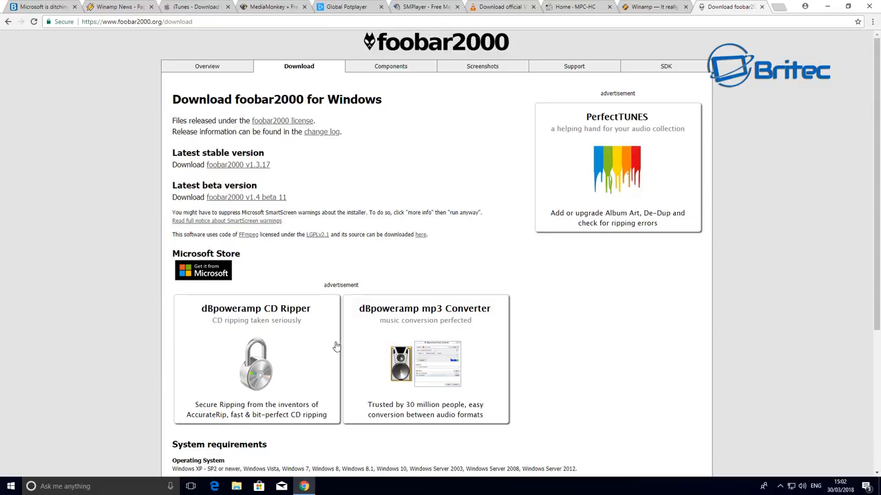
mouse_move(250, 234)
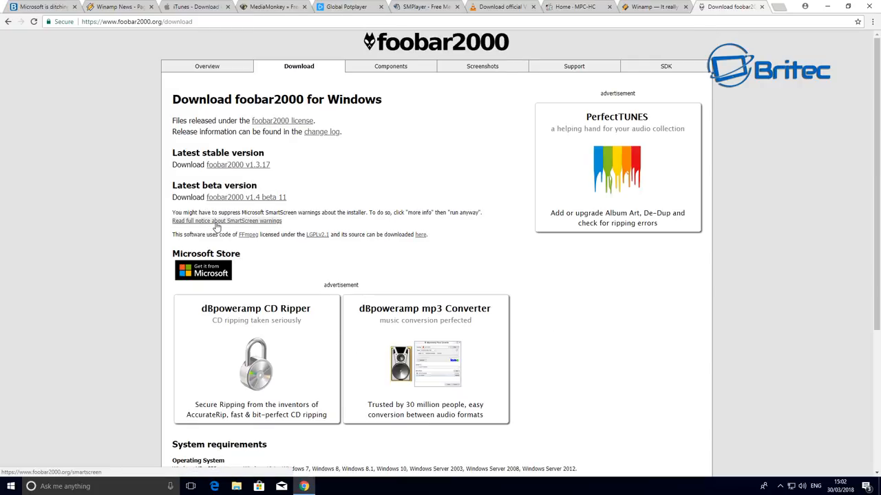
click(225, 220)
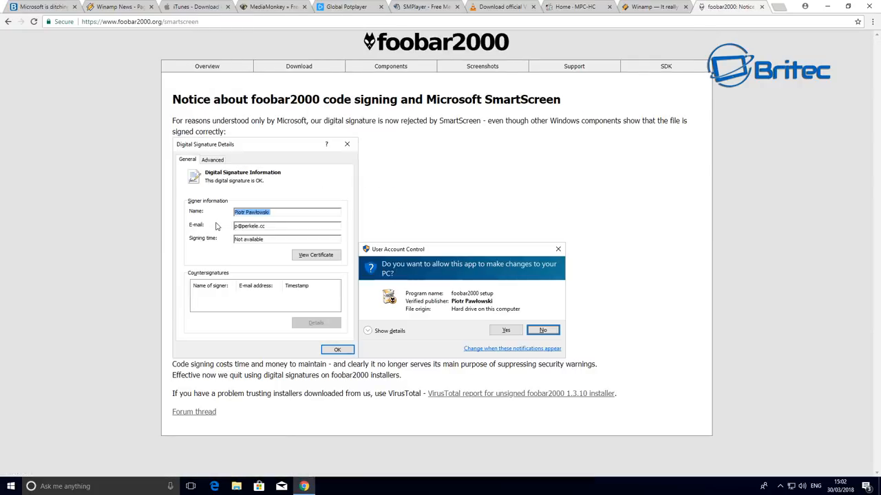
mouse_move(479, 380)
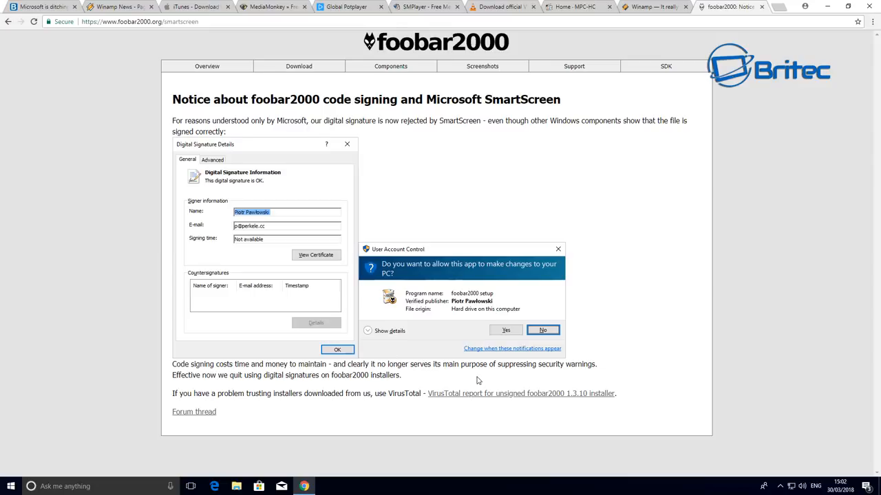
mouse_move(438, 252)
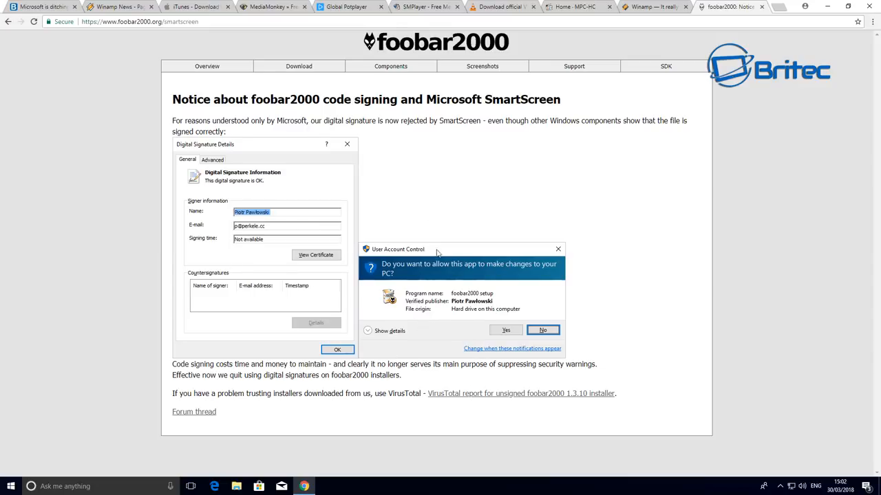
mouse_move(470, 381)
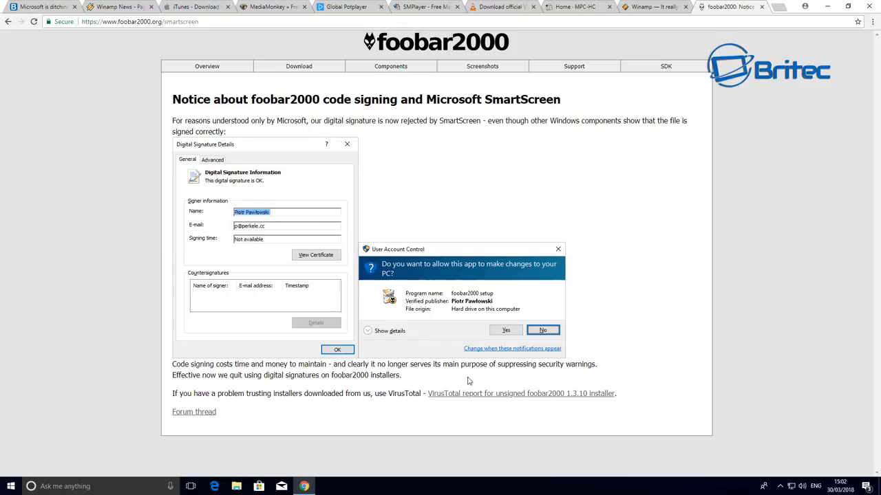
mouse_move(501, 399)
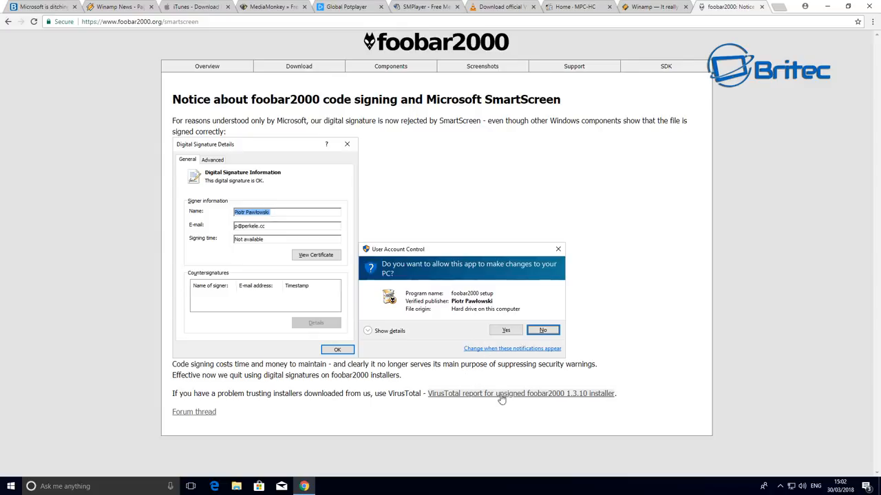
mouse_move(529, 396)
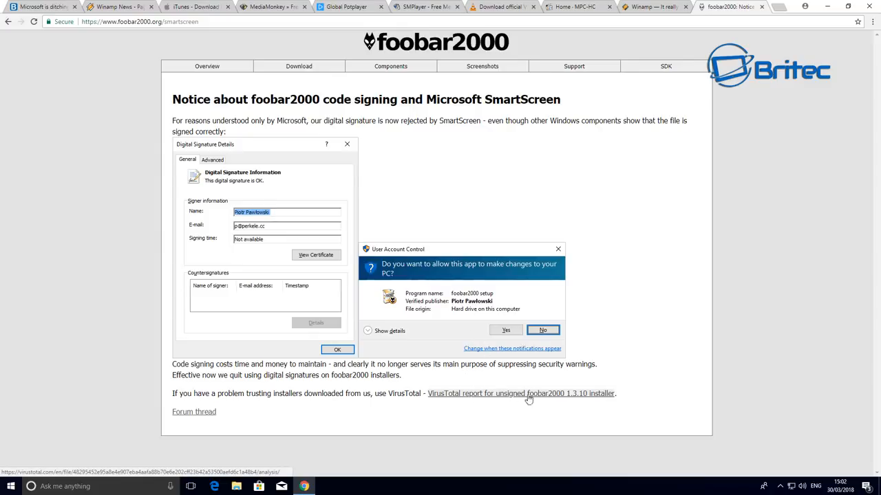
mouse_move(204, 405)
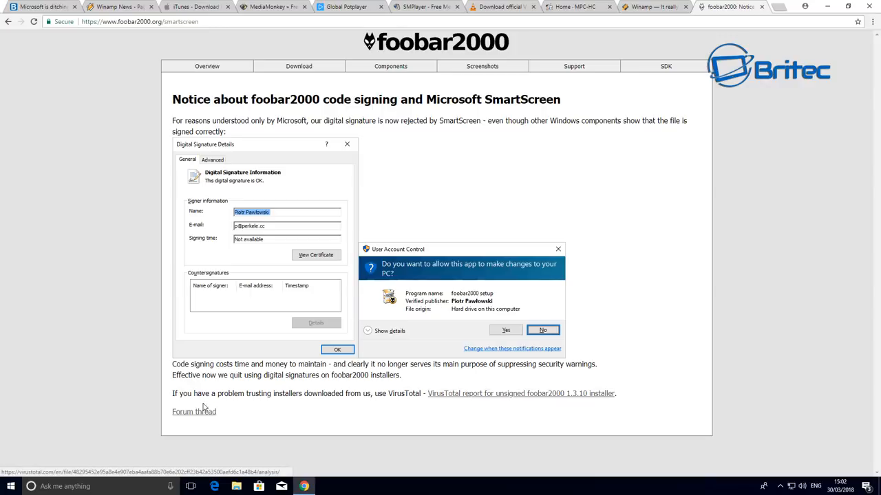
mouse_move(192, 418)
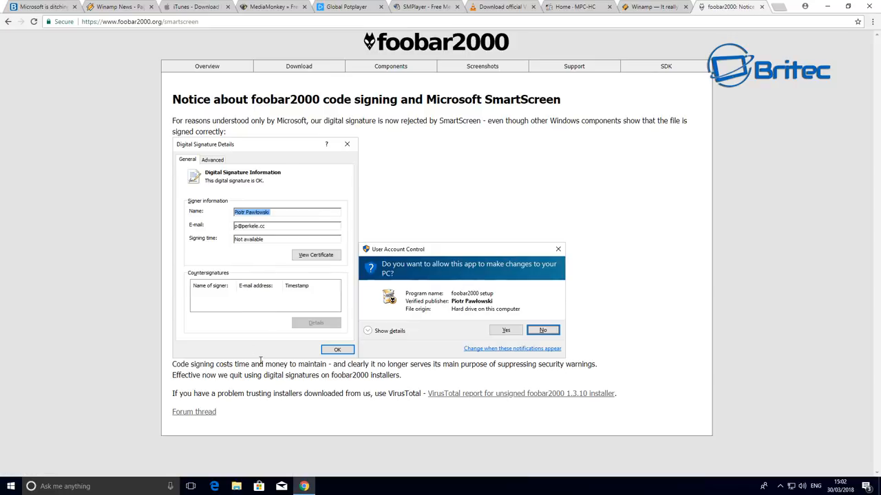
mouse_move(253, 413)
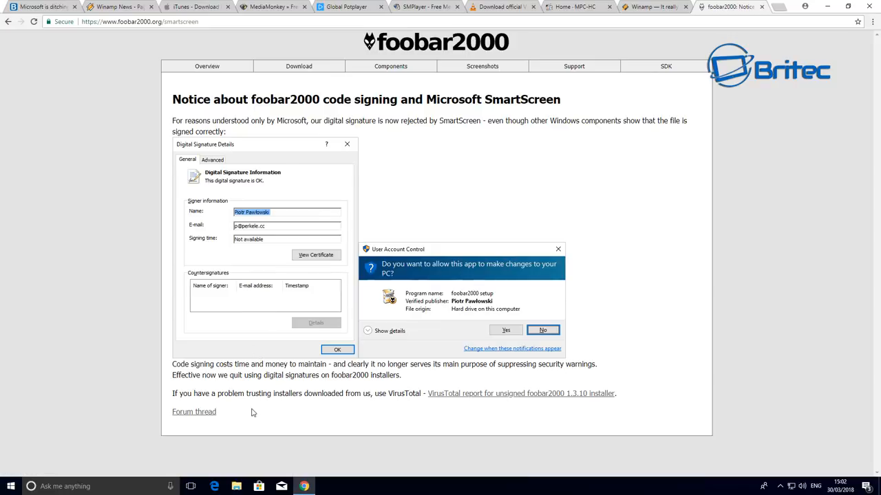
mouse_move(361, 268)
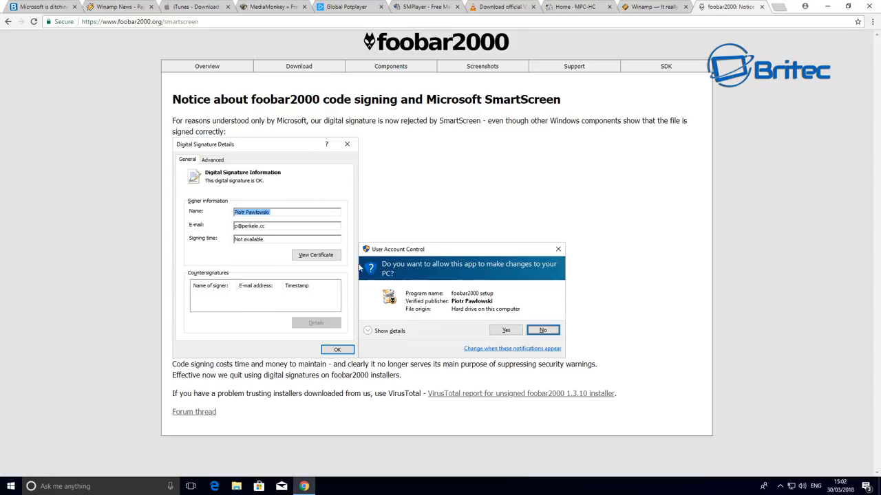
mouse_move(458, 309)
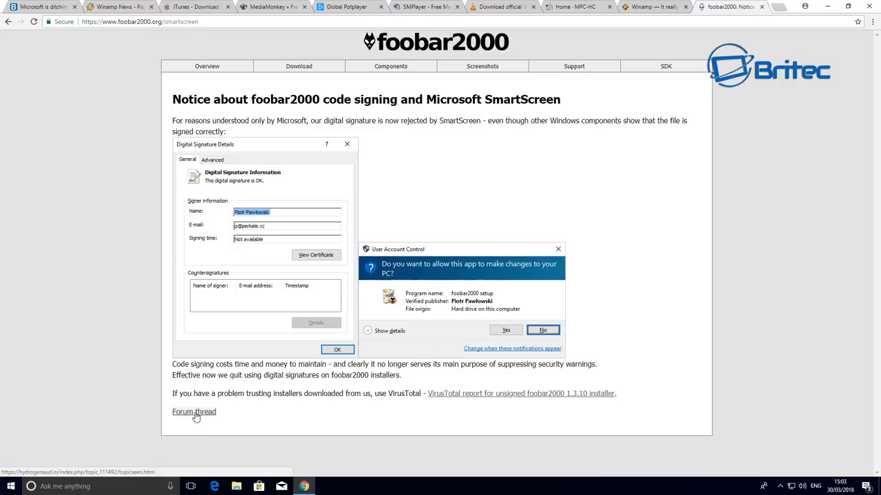
Step: Follow the 'Forum thread' link to the hydrogenaudio topic on foobar 1.3.10's invalid signature
click(193, 412)
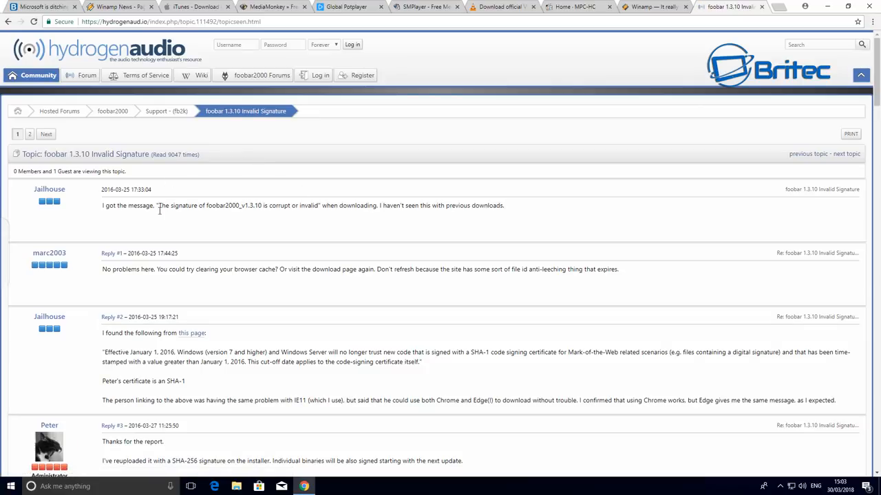
mouse_move(173, 371)
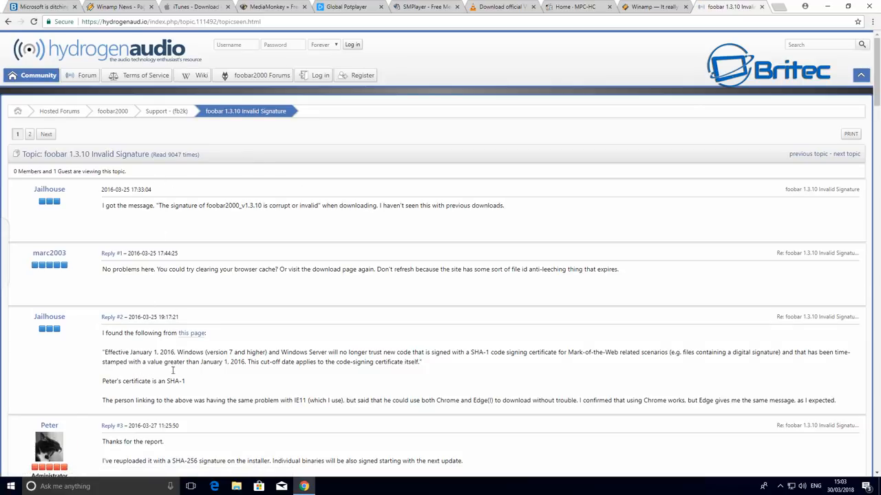
scroll(down, 3)
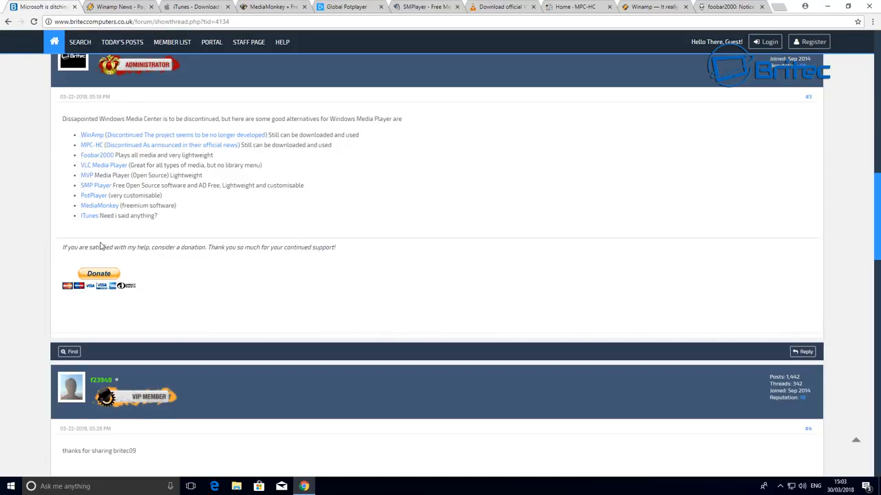
mouse_move(173, 234)
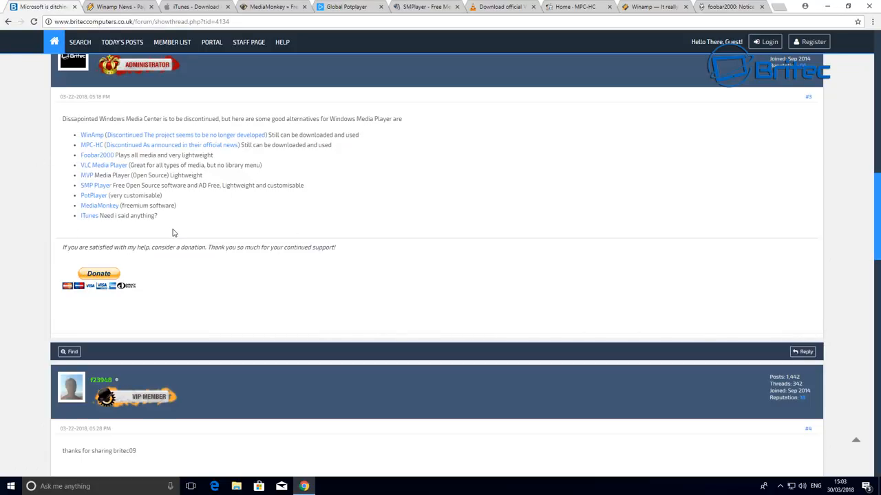
mouse_move(358, 230)
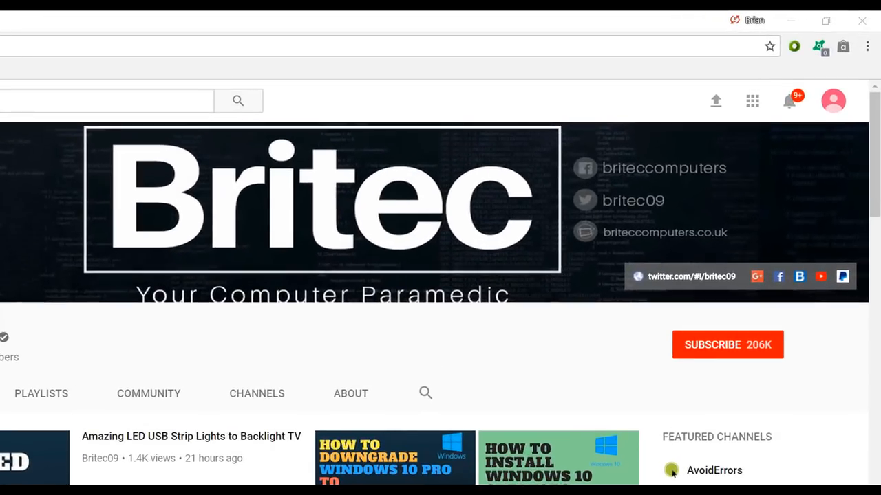
mouse_move(738, 355)
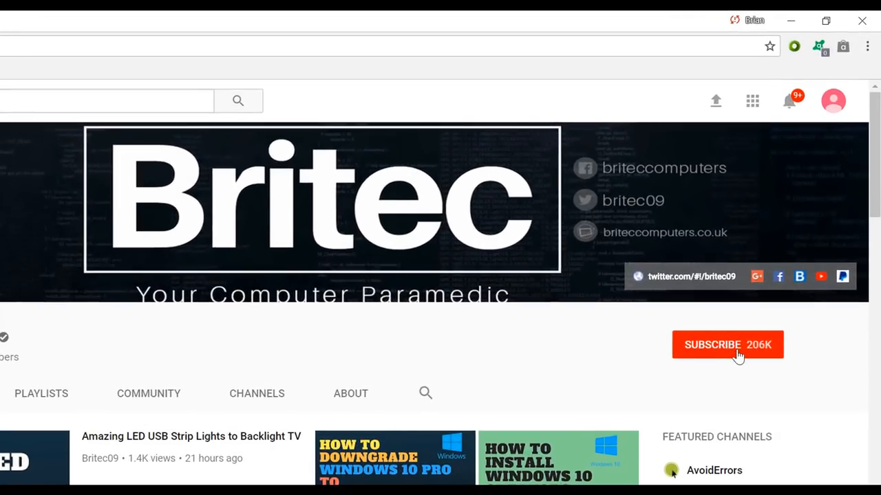
Step: Subscribe to the Britec YouTube channel
click(727, 344)
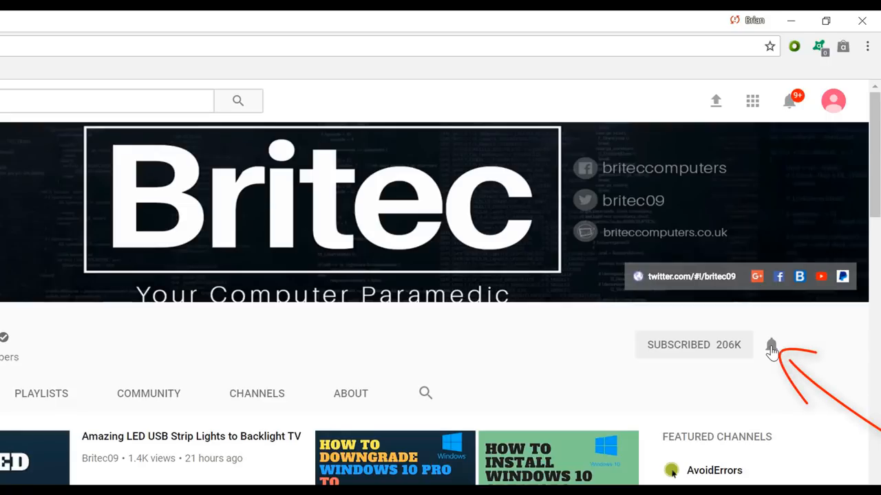
mouse_move(765, 377)
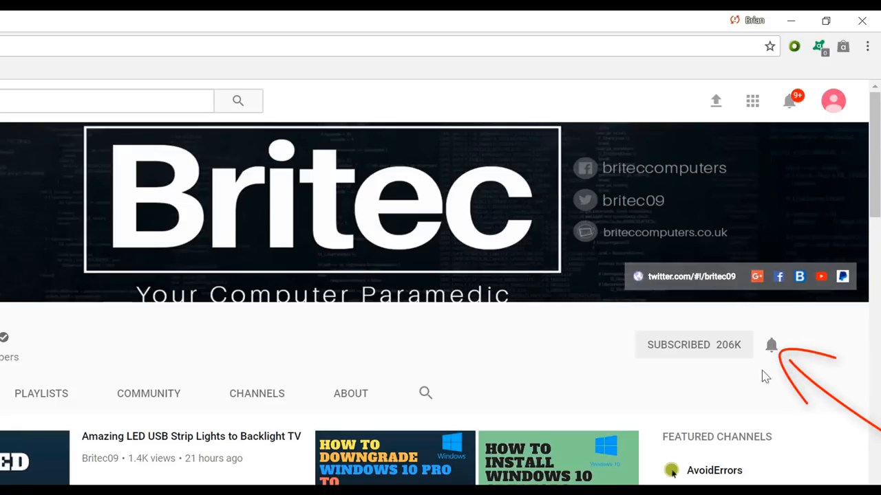
mouse_move(771, 410)
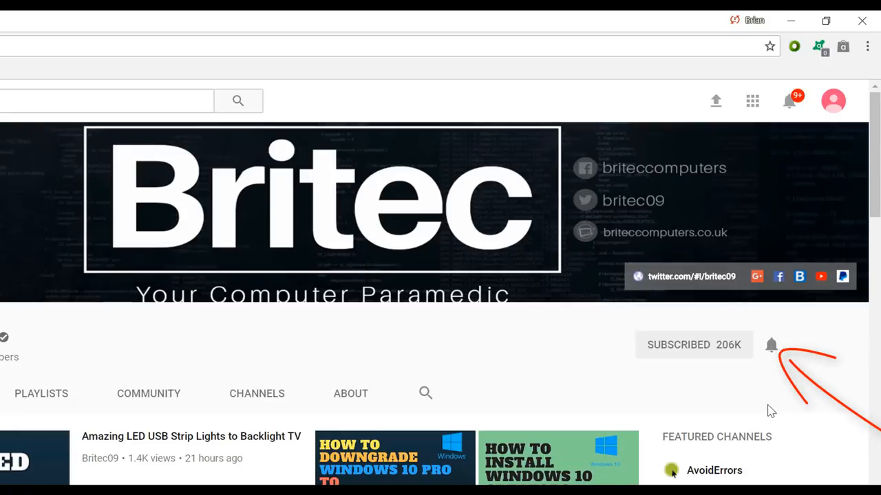